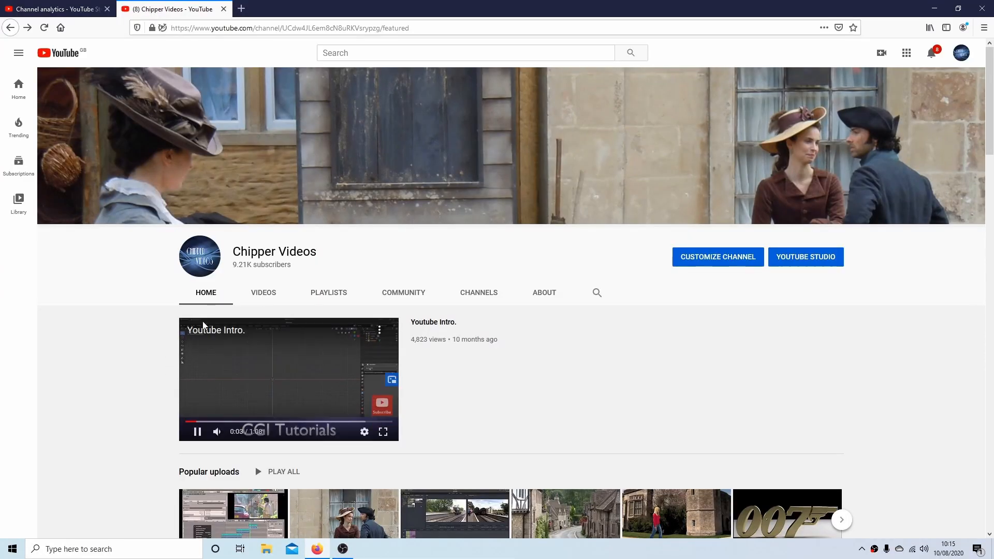
Step: Show the channel's playlists and scroll down to the last row of created playlists
left_click(328, 292)
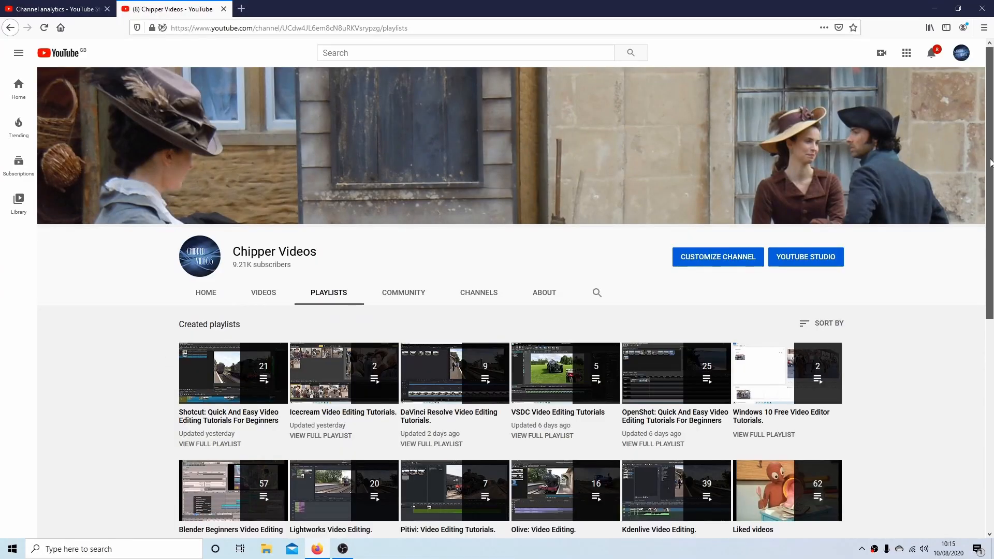
scroll("down", 3)
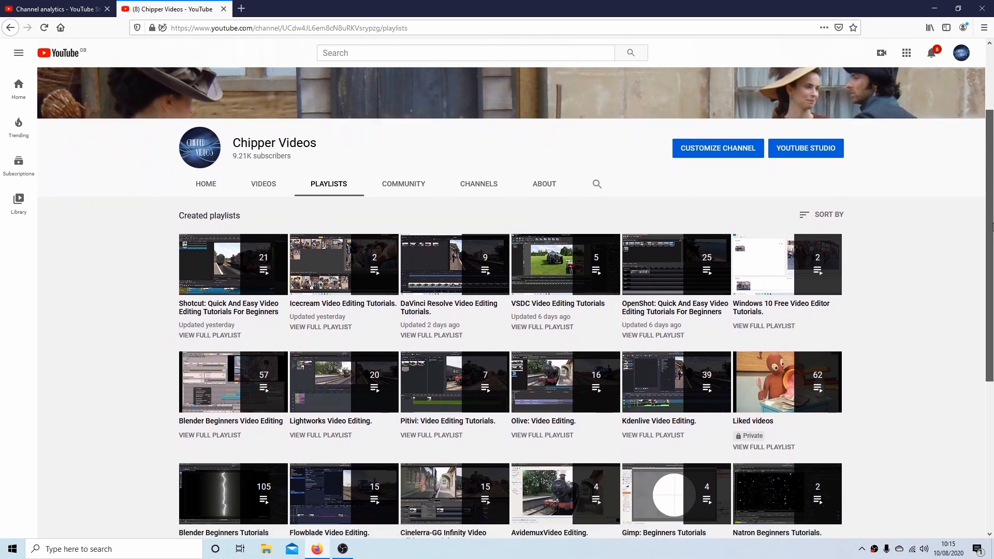
scroll("down", 3)
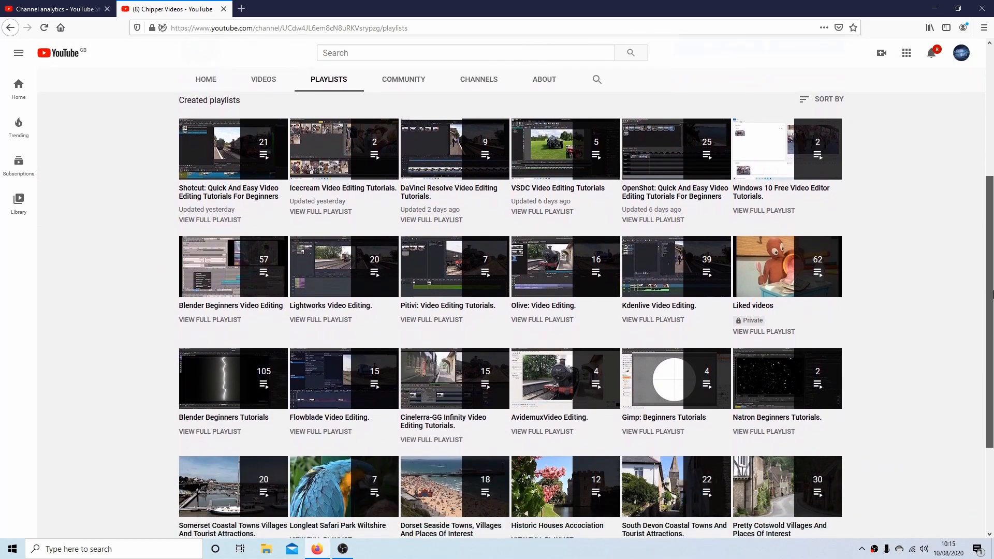
scroll("down", 3)
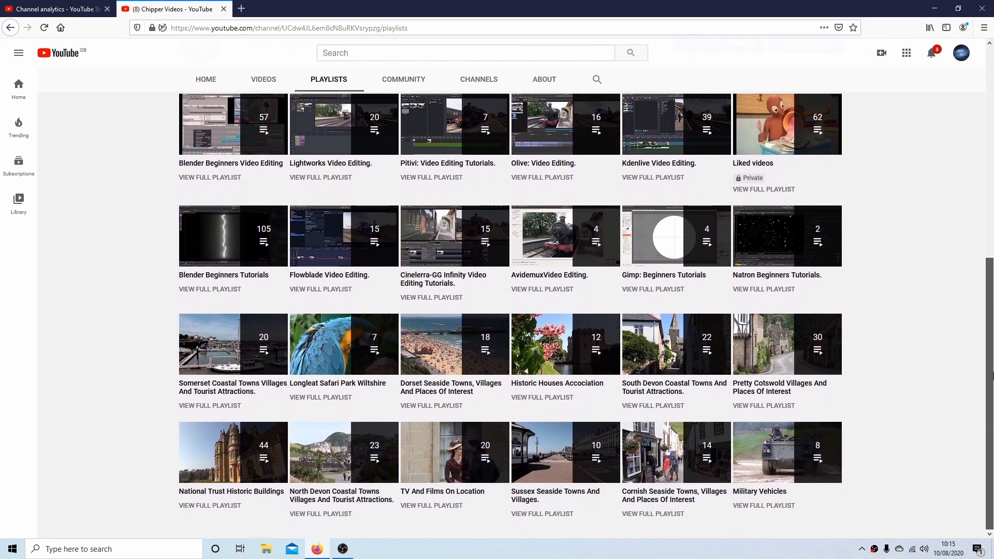
Step: Switch to the Natron project and clear every cache via Clear All Caches
left_click(368, 549)
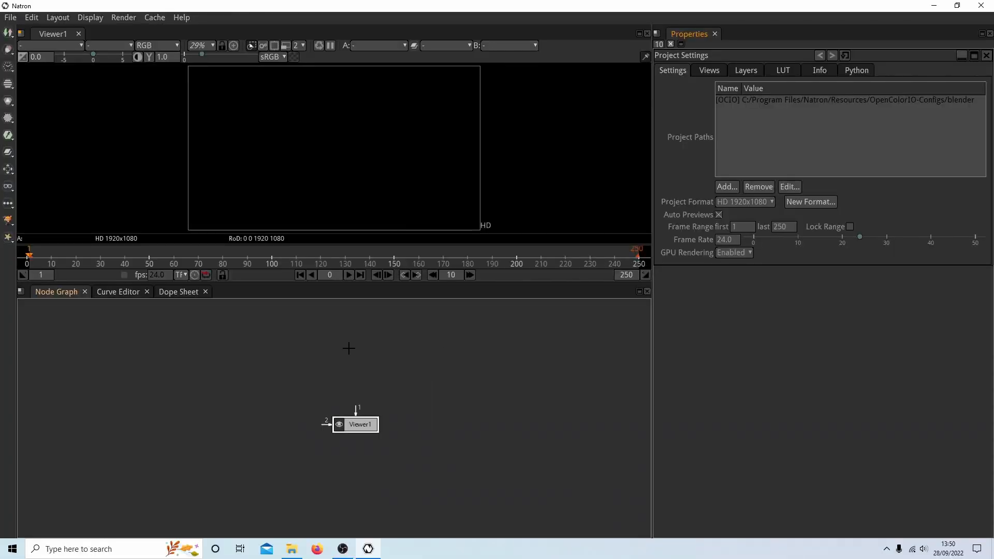
mouse_move(373, 309)
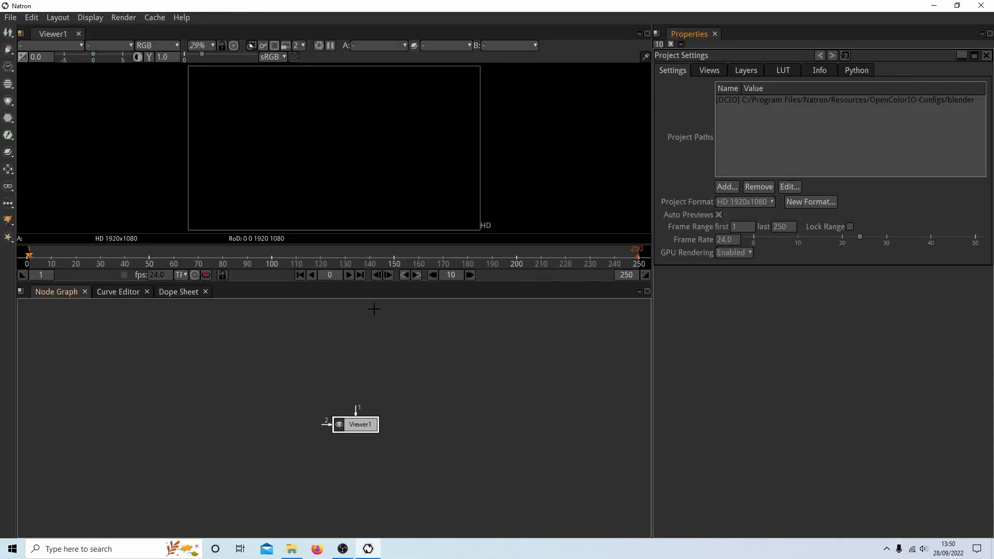
mouse_move(392, 365)
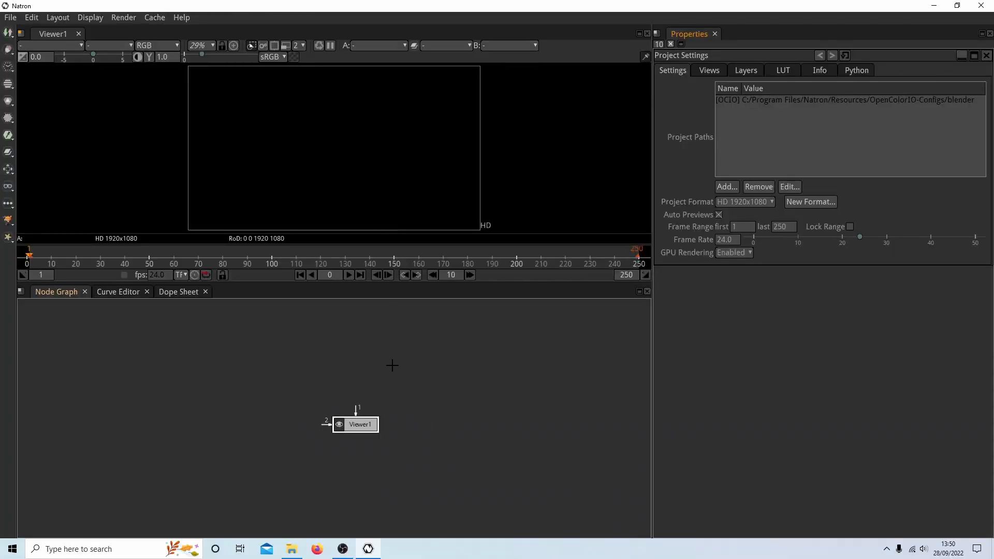
mouse_move(540, 206)
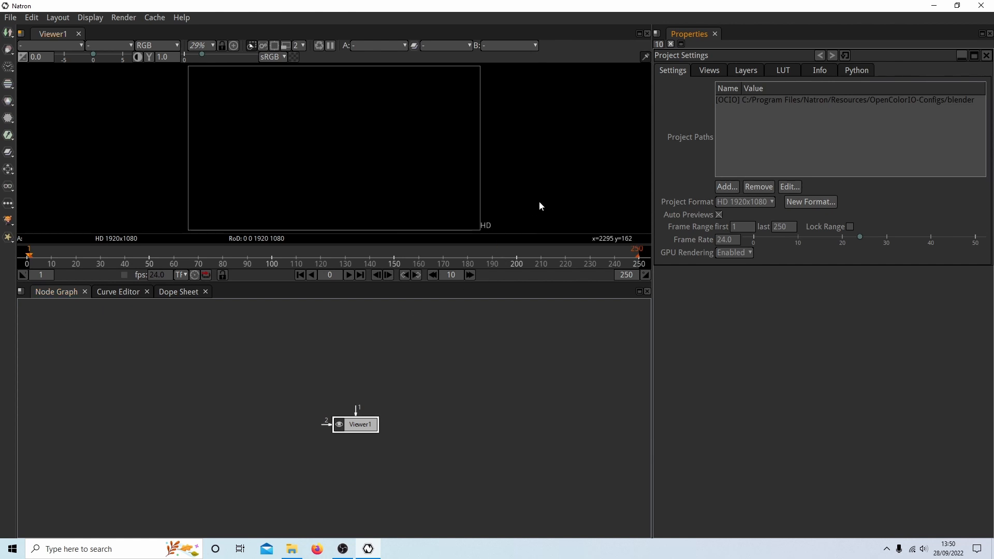
mouse_move(161, 238)
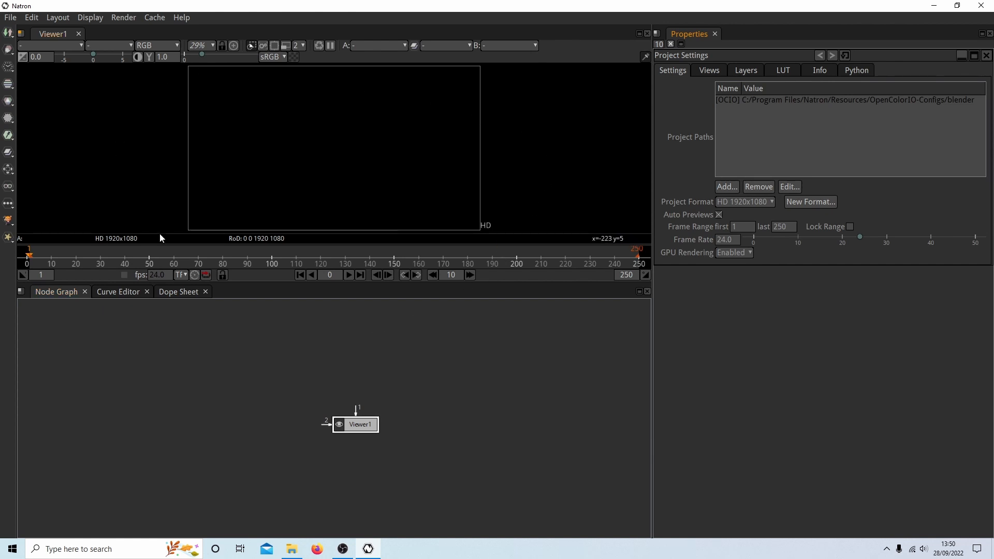
mouse_move(511, 169)
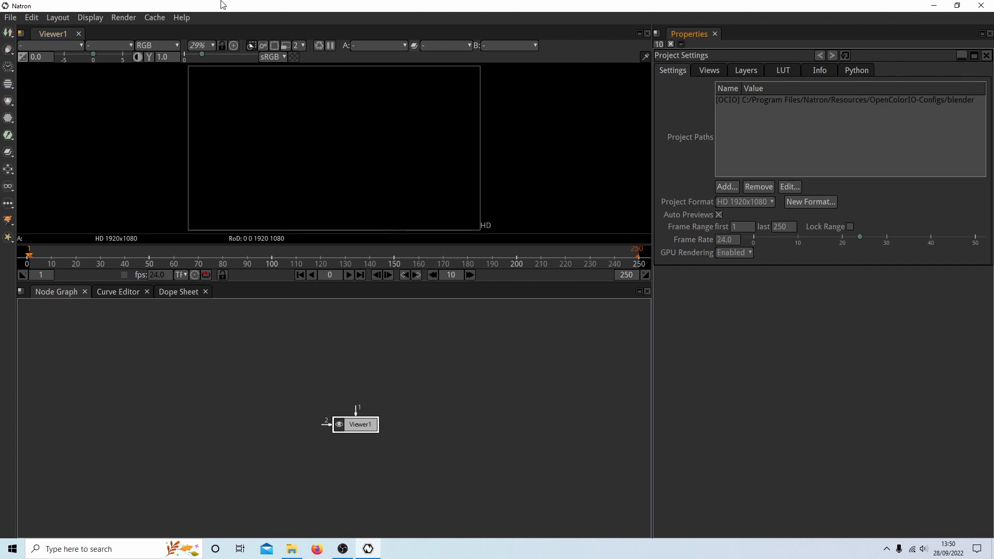
left_click(155, 18)
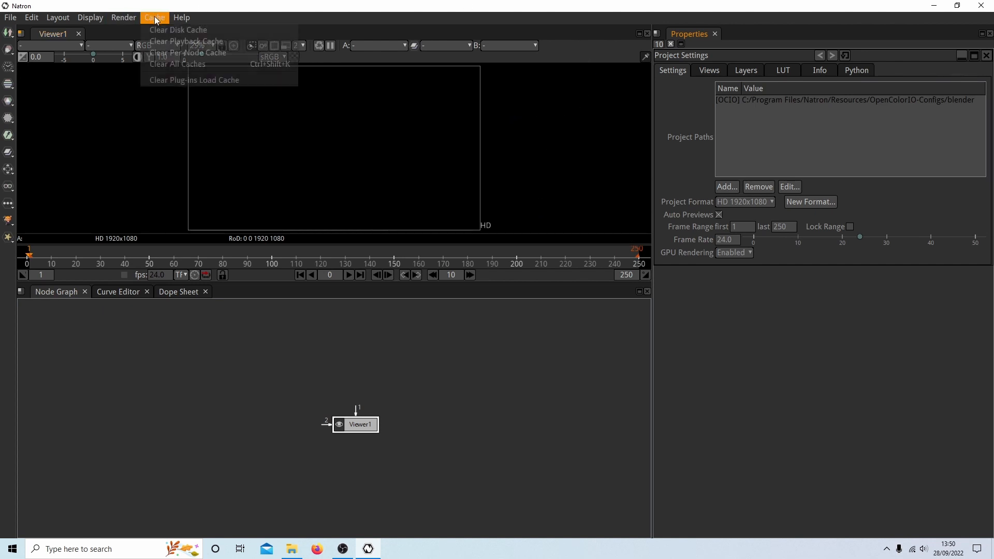
mouse_move(192, 63)
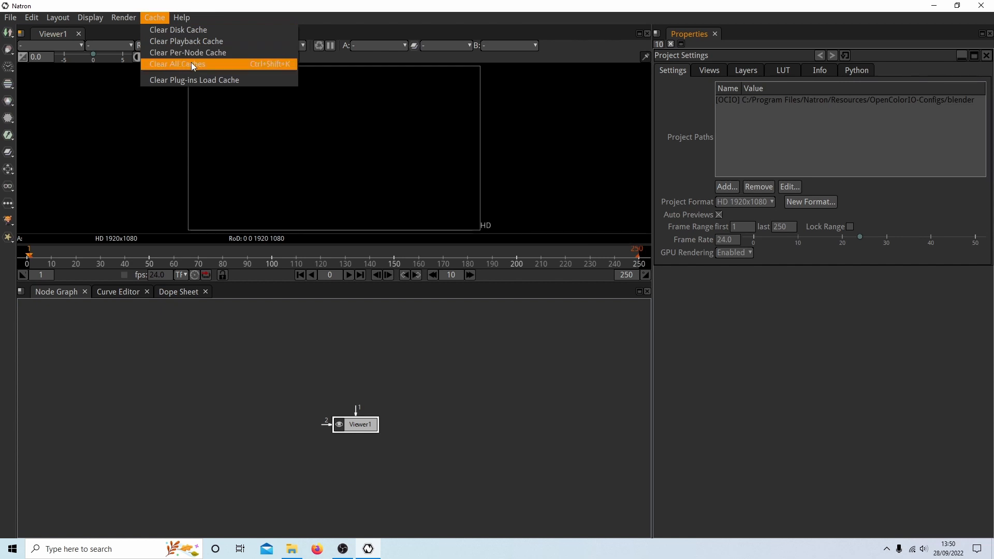
mouse_move(205, 69)
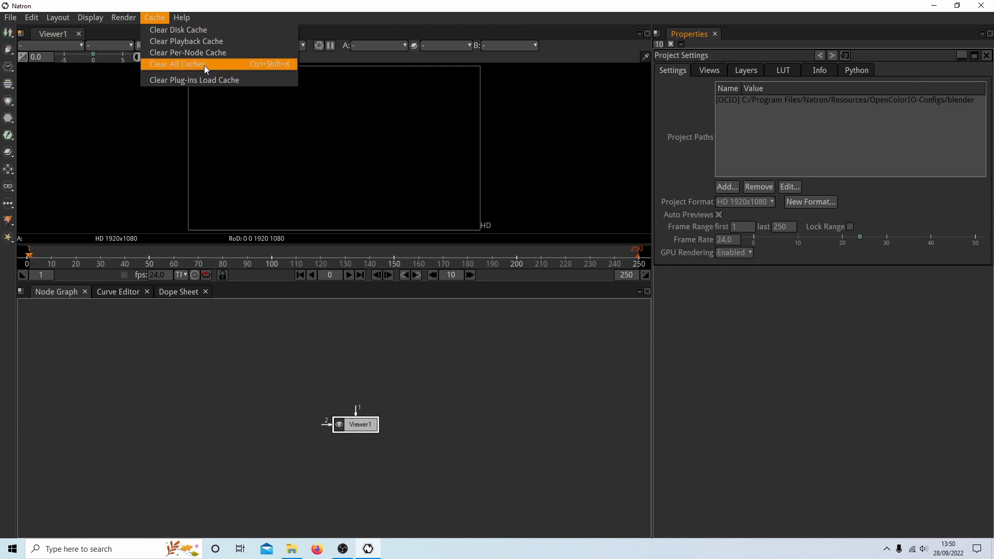
left_click(177, 63)
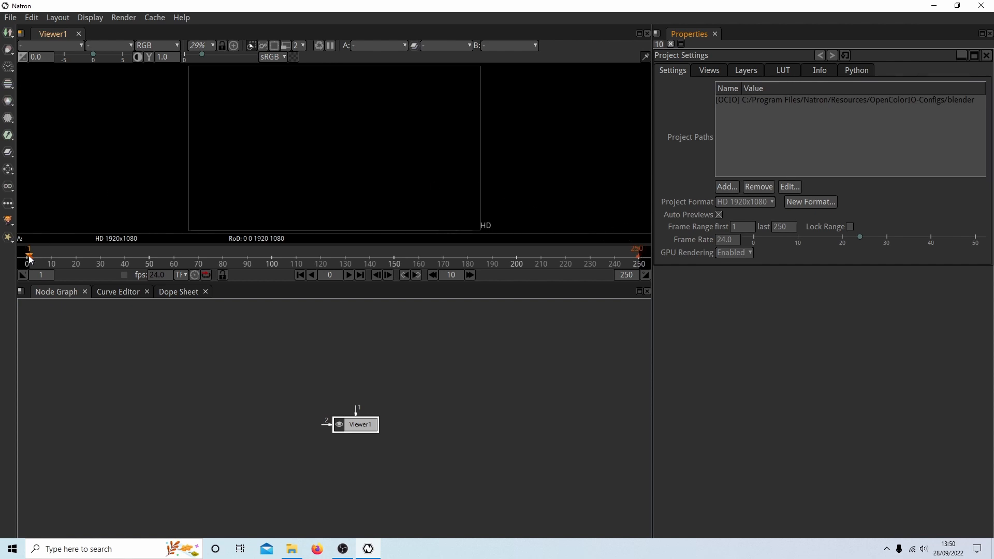
mouse_move(439, 245)
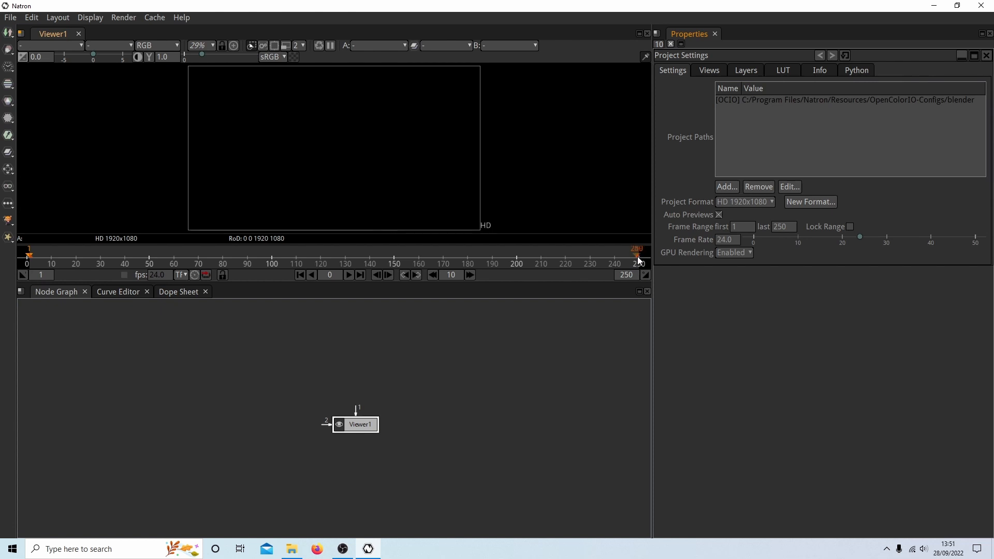
mouse_move(606, 193)
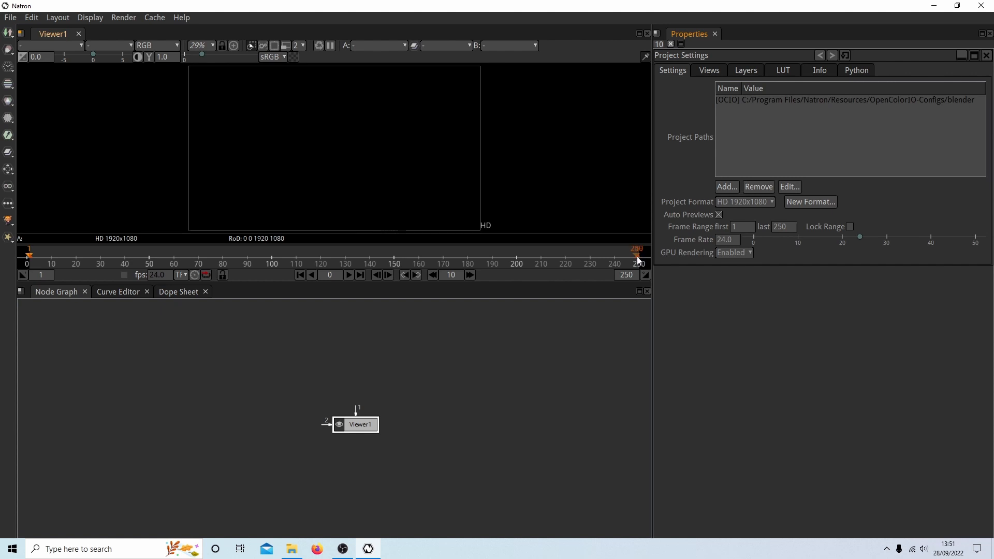
mouse_move(118, 161)
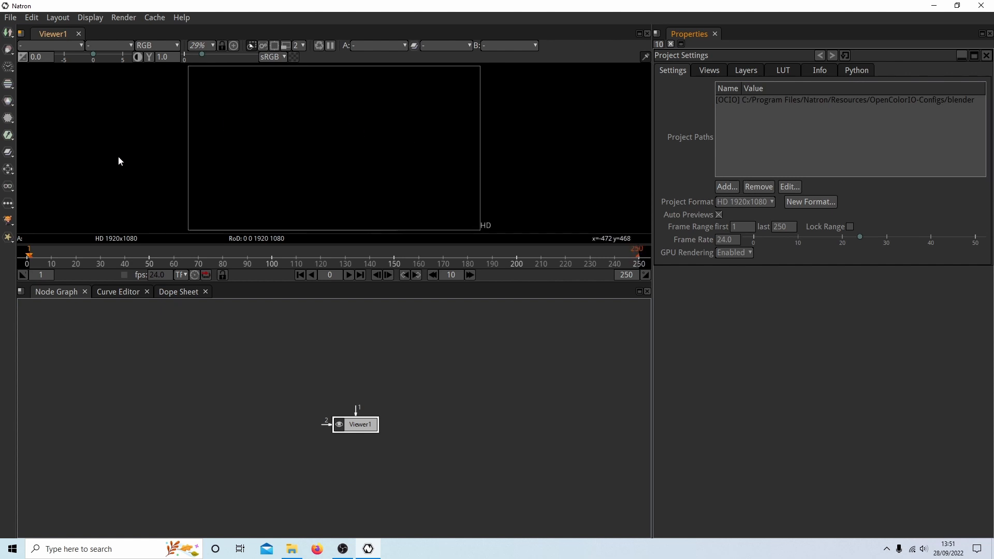
mouse_move(159, 159)
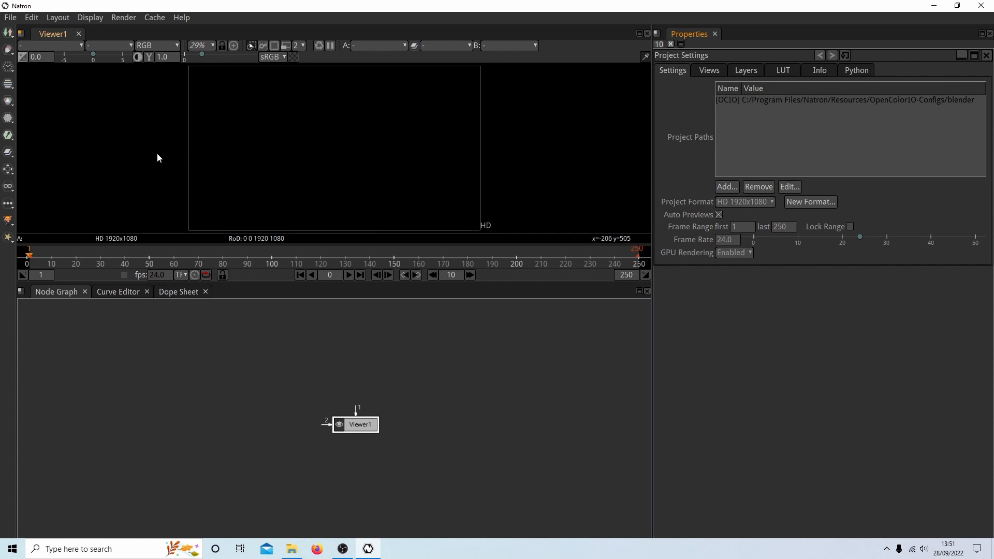
mouse_move(539, 107)
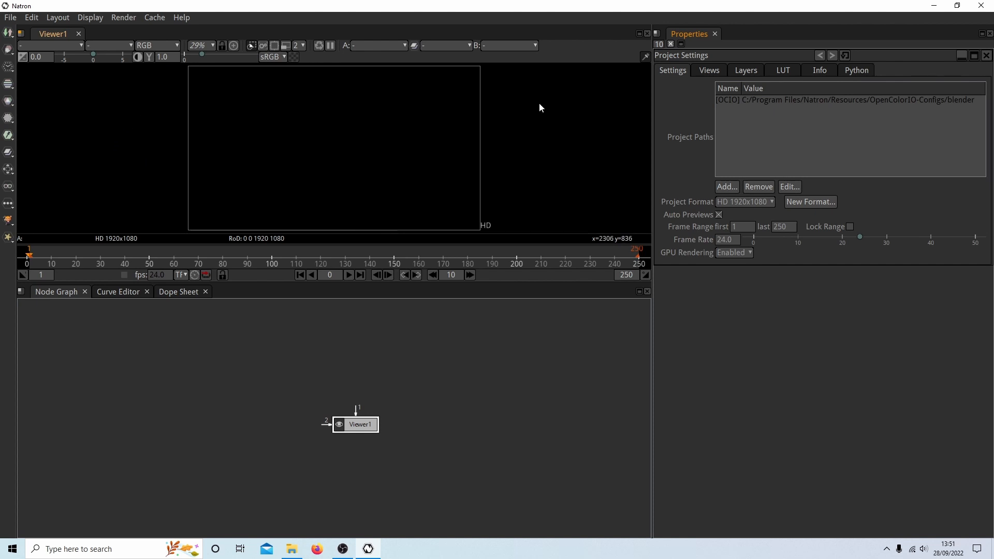
mouse_move(661, 244)
type("2")
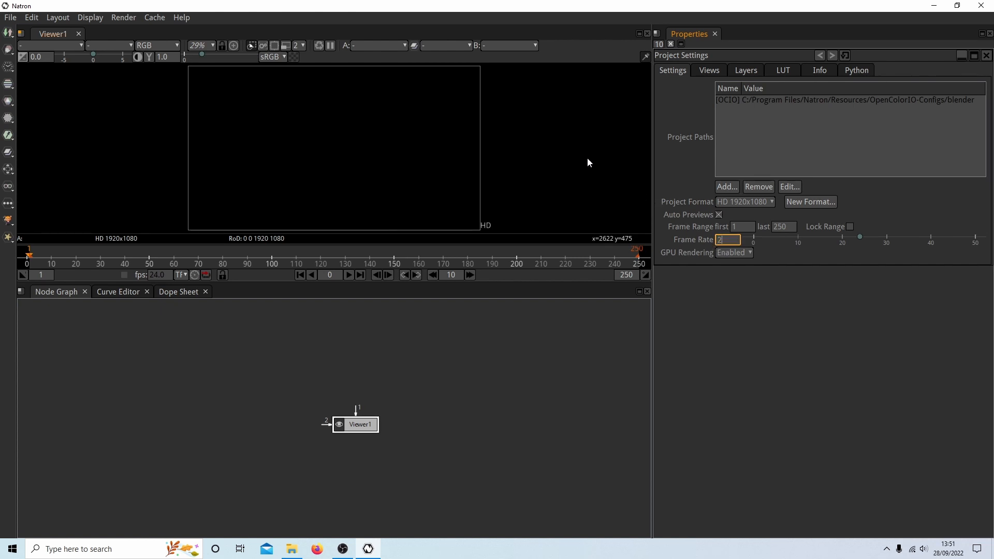
Step: Change the project frame rate from 24 to 25 and nudge the Viewer1 node
type("5")
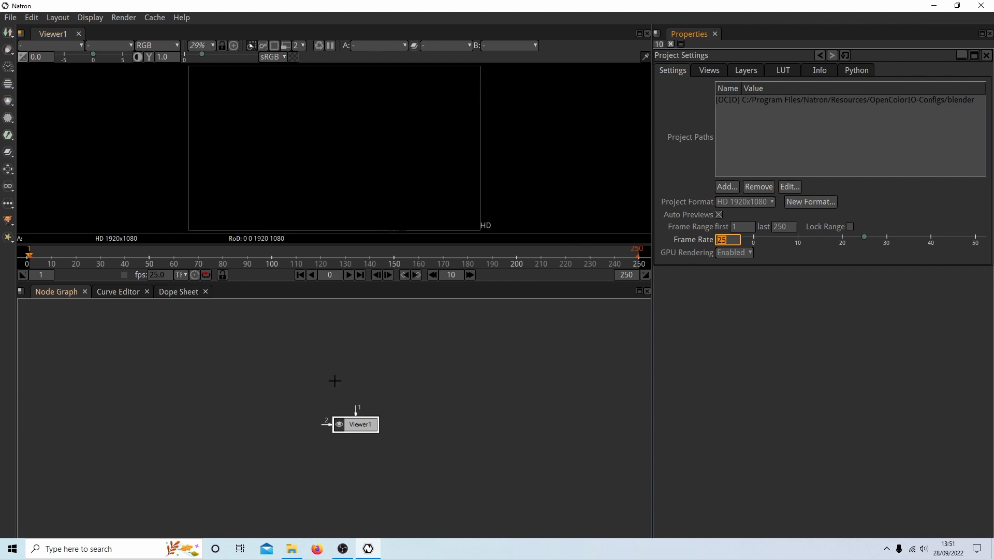
mouse_move(338, 396)
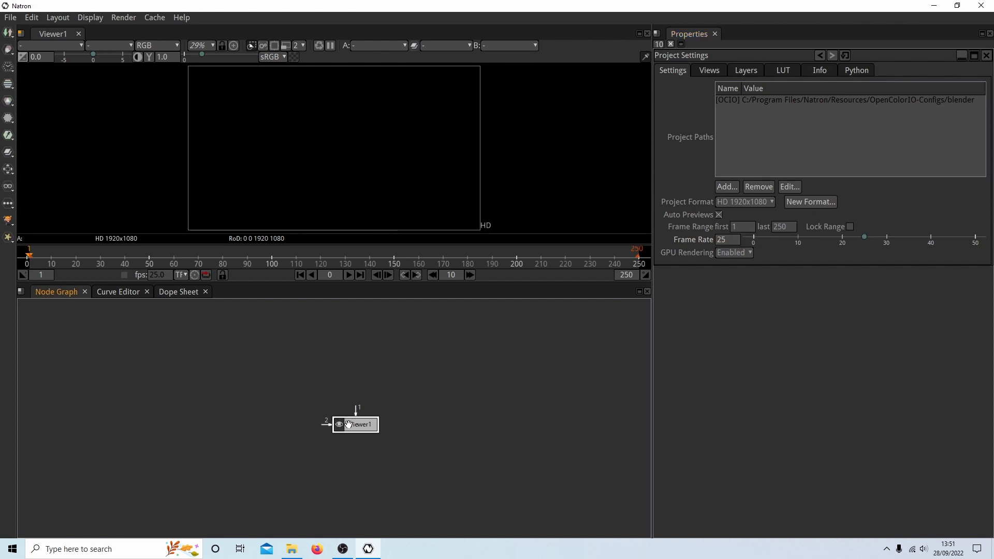
left_click_drag(356, 425, 358, 437)
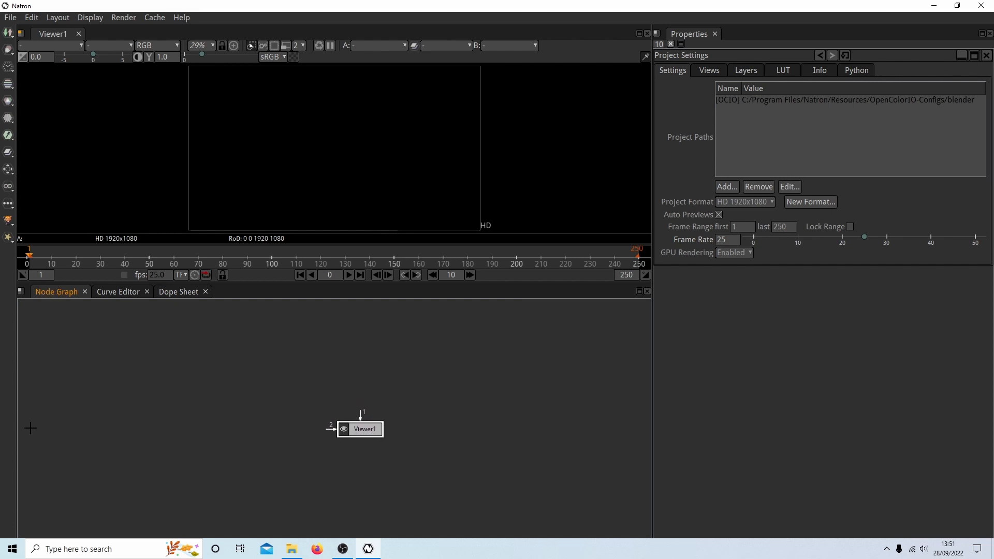
mouse_move(469, 392)
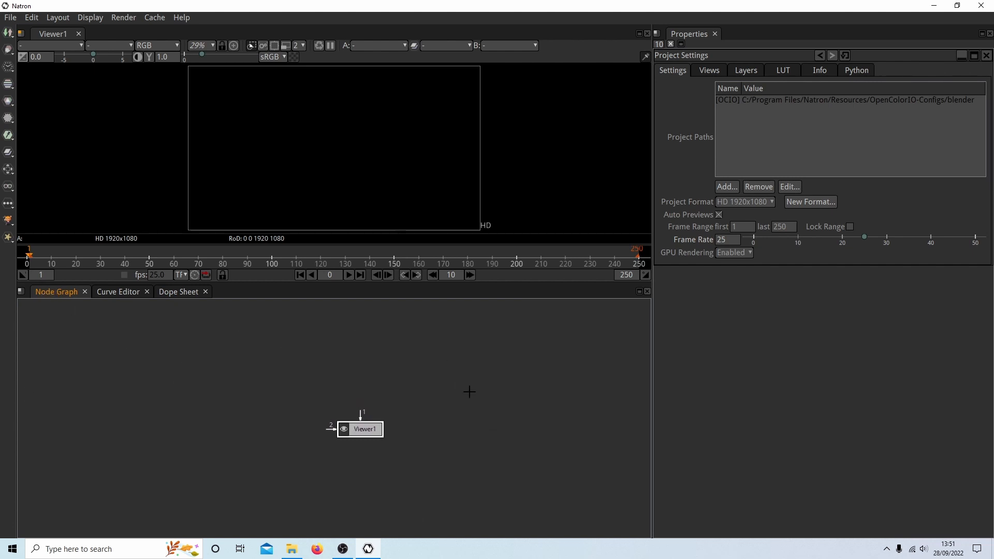
Step: Bring ABBEY.mov from the Desktop folder into the graph as a Read node, then hide the folder window
left_click(291, 549)
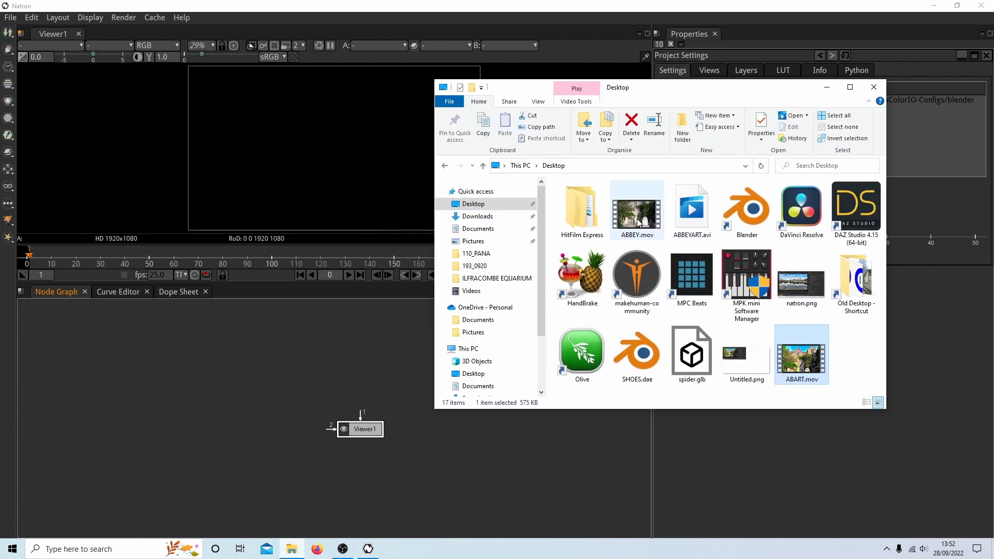
mouse_move(637, 222)
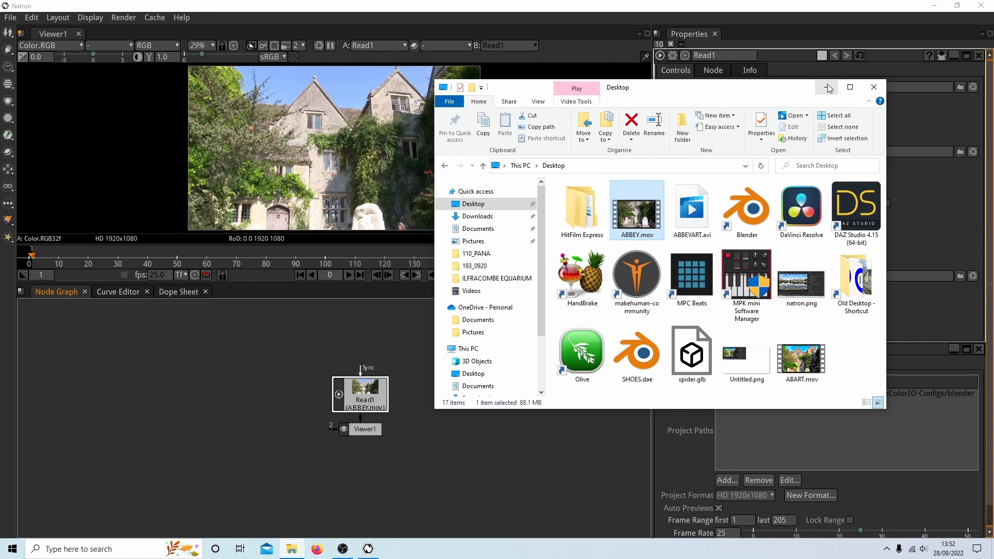
left_click(874, 87)
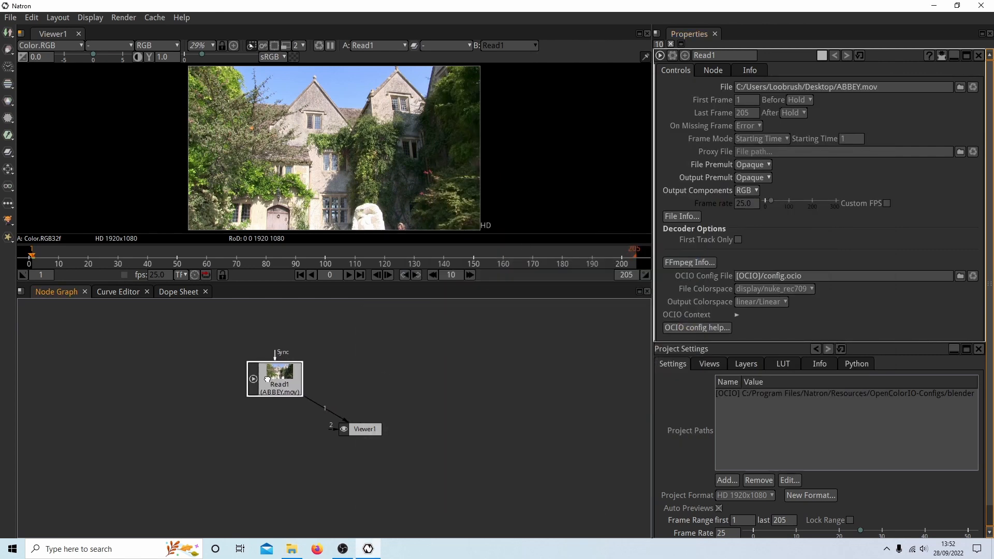
Step: Arrange Read1 on the left and Viewer1 on the right, level with each other
left_click_drag(274, 379, 169, 428)
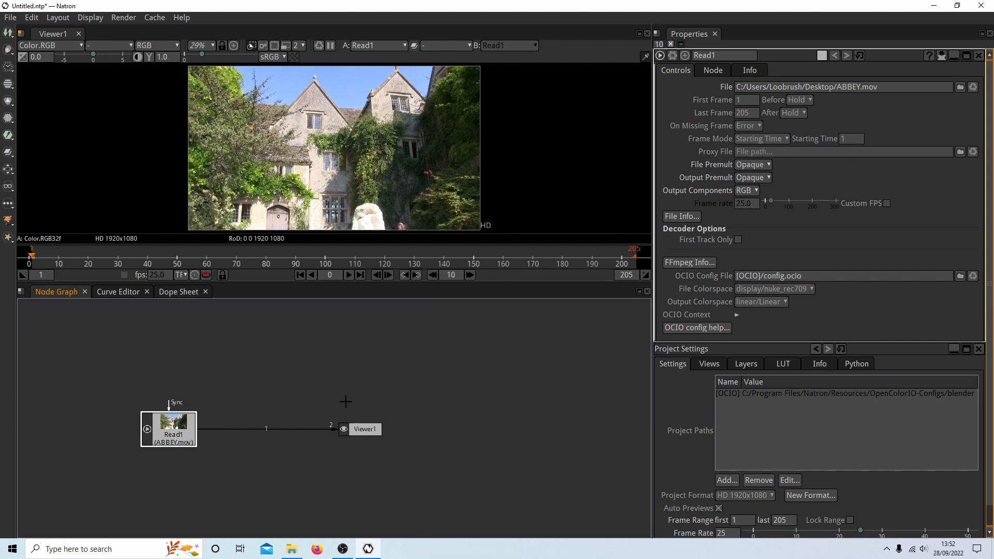
mouse_move(165, 431)
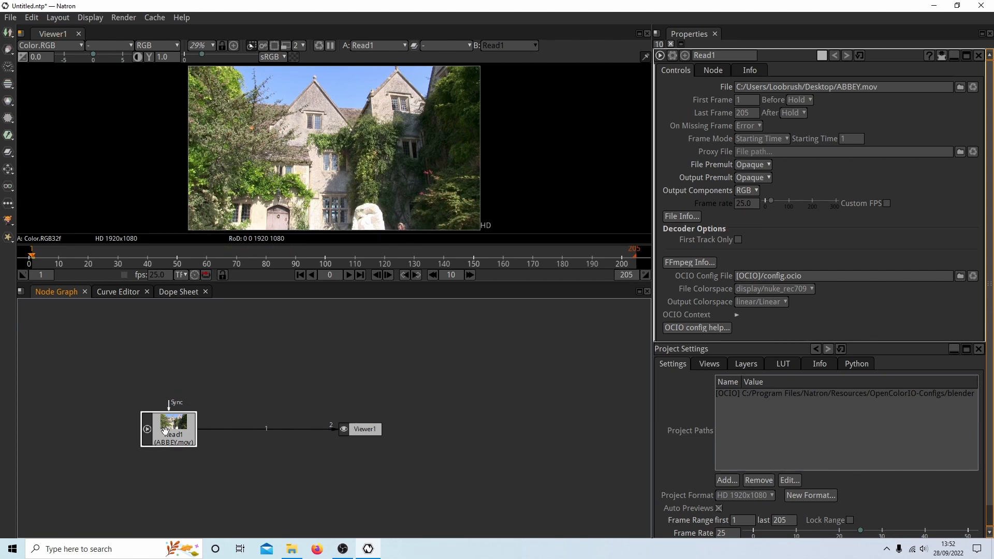
left_click_drag(169, 429, 127, 337)
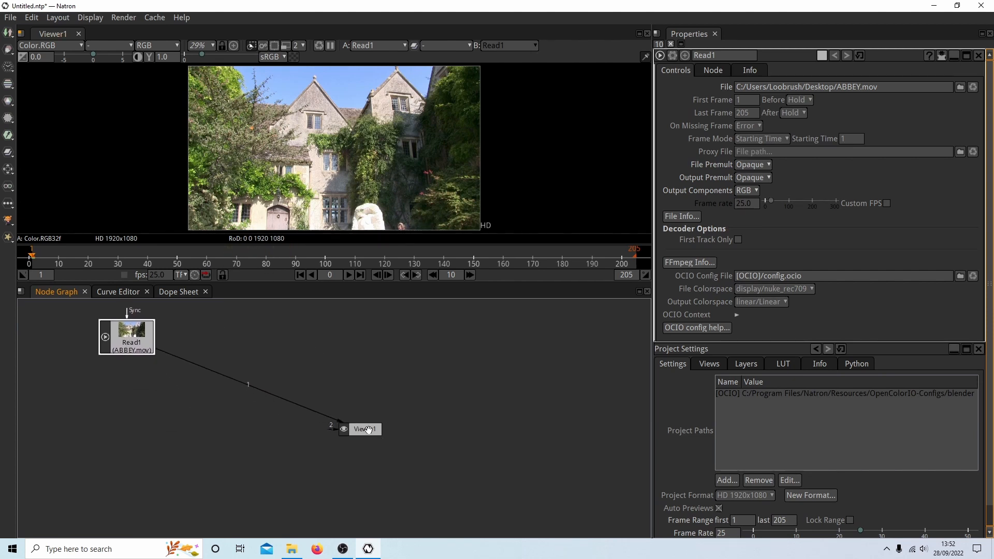
left_click_drag(365, 429, 469, 337)
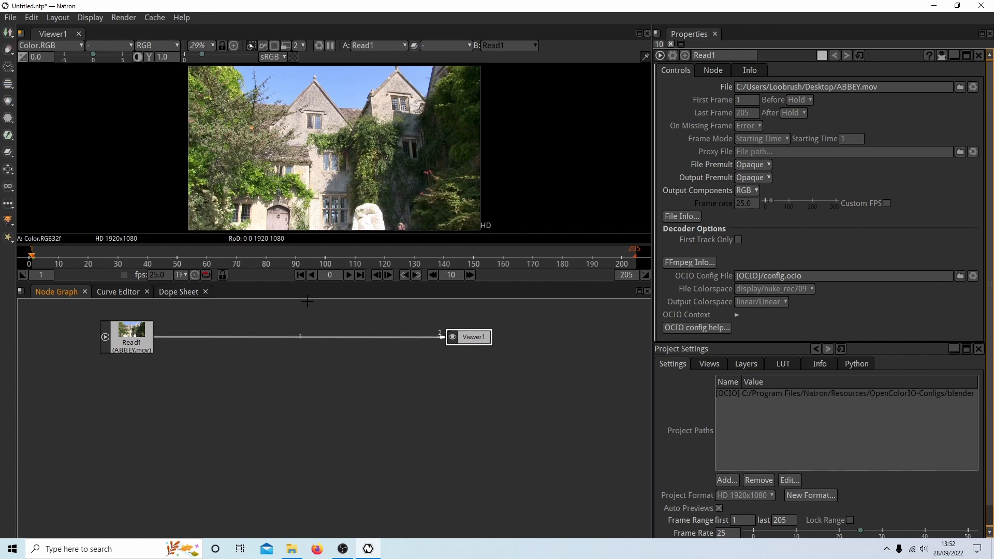
mouse_move(256, 284)
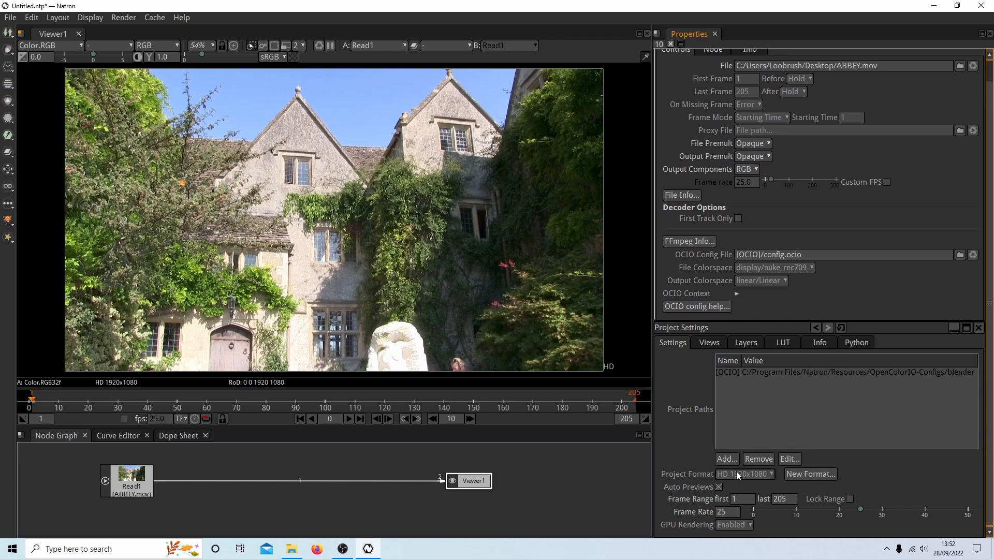
left_click(745, 473)
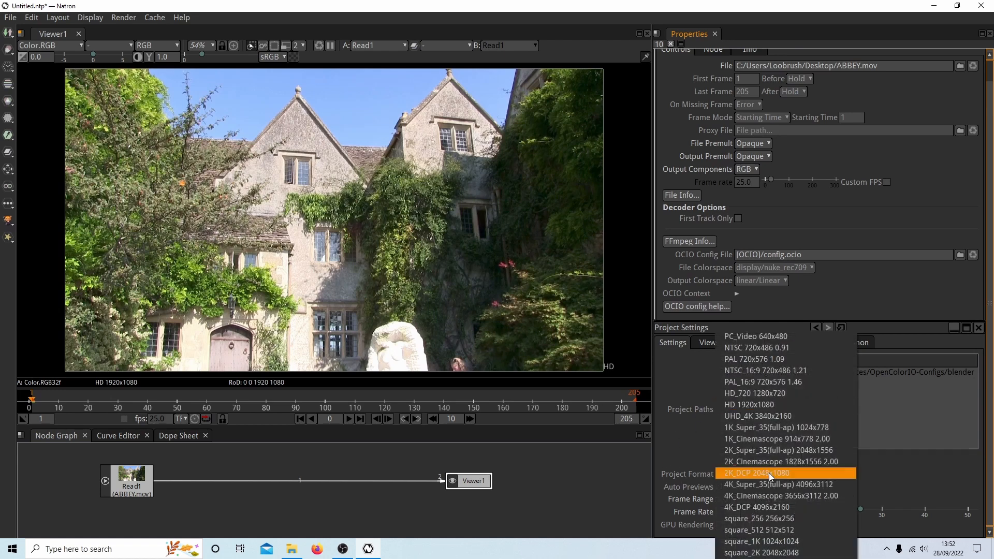
mouse_move(756, 359)
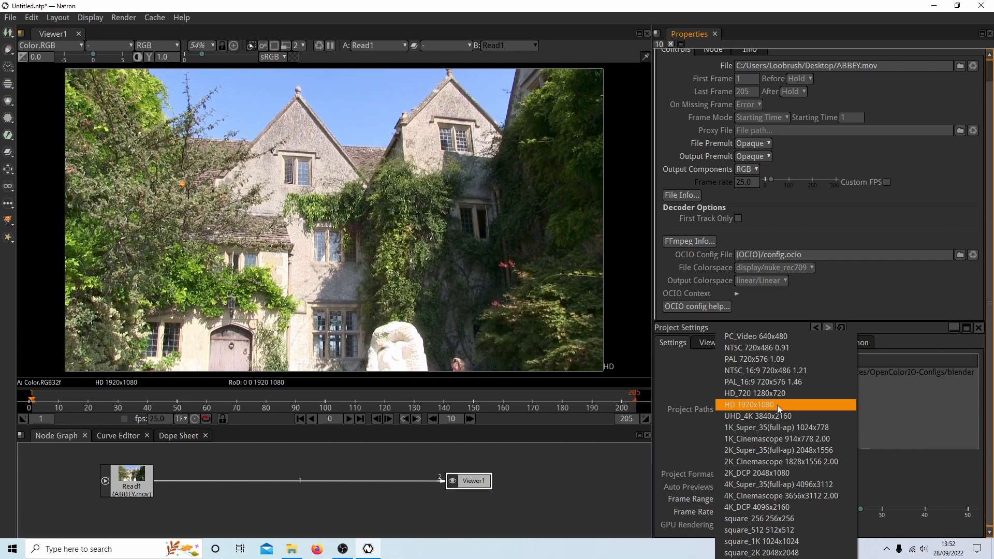
left_click(750, 405)
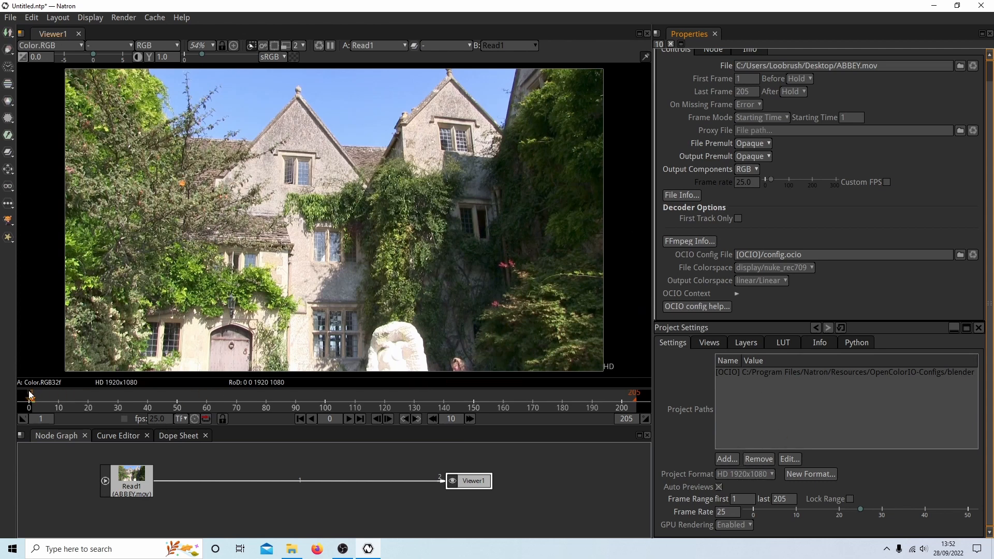
mouse_move(632, 289)
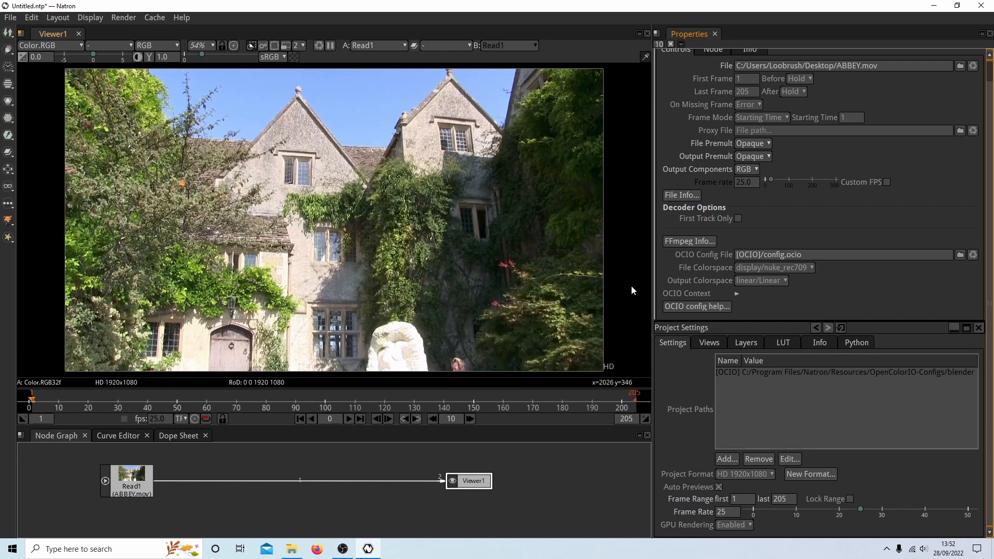
mouse_move(741, 436)
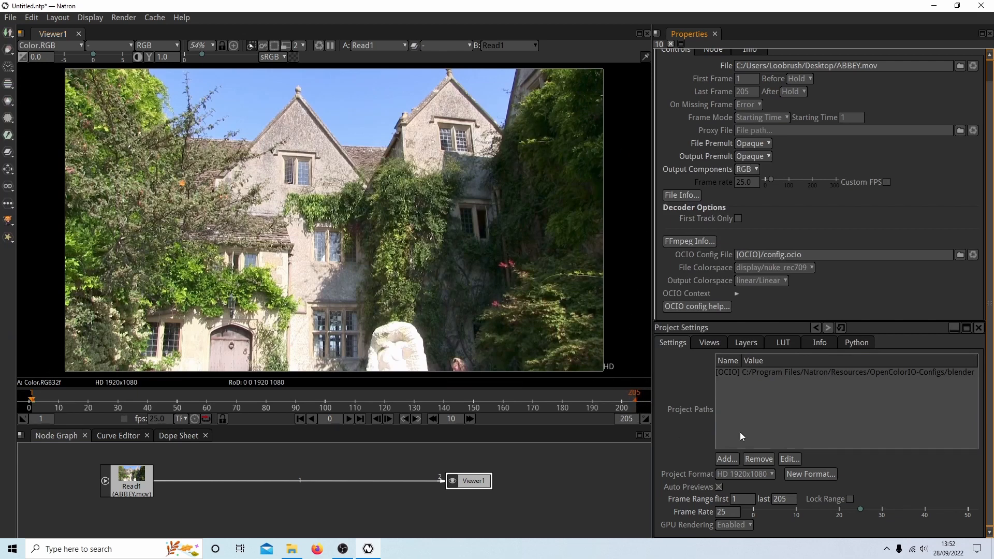
mouse_move(683, 415)
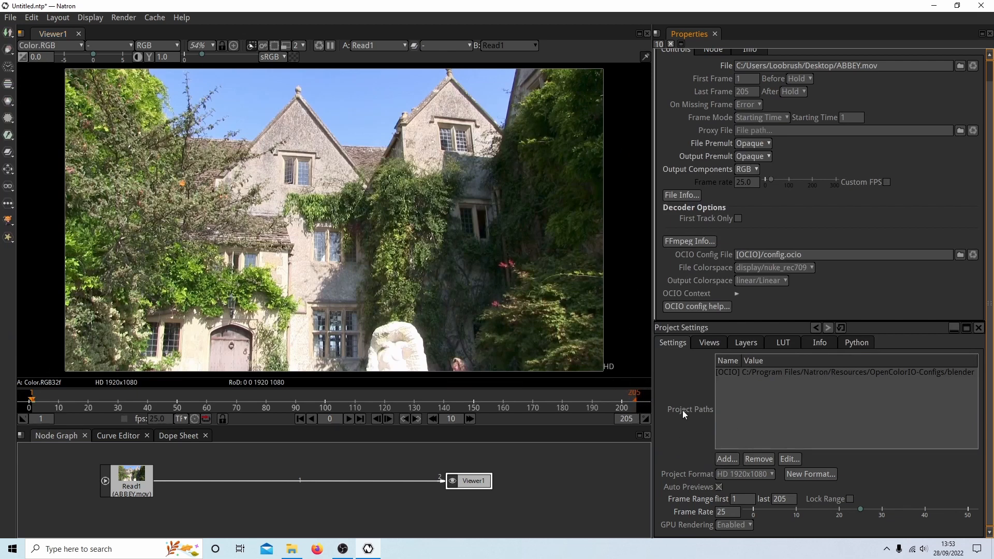
mouse_move(295, 192)
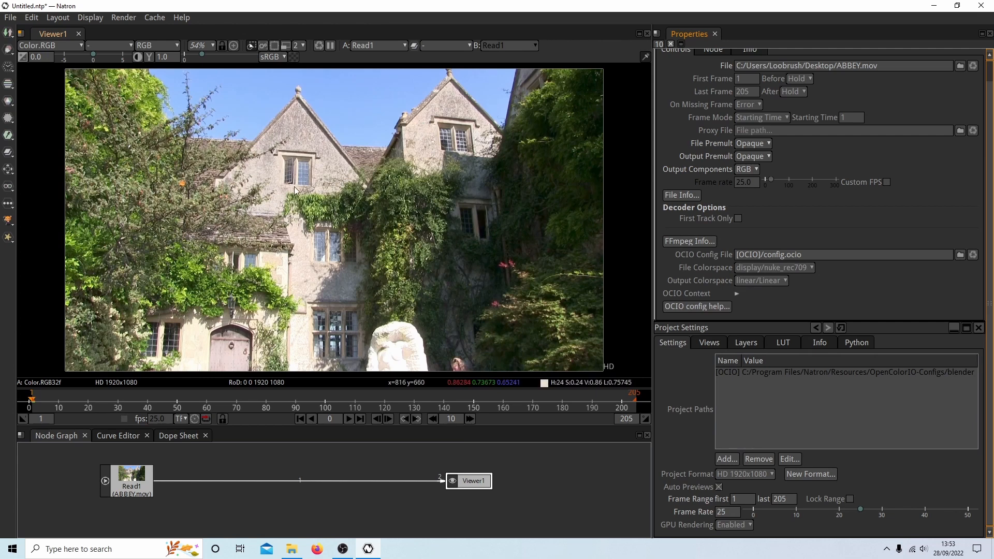
mouse_move(418, 122)
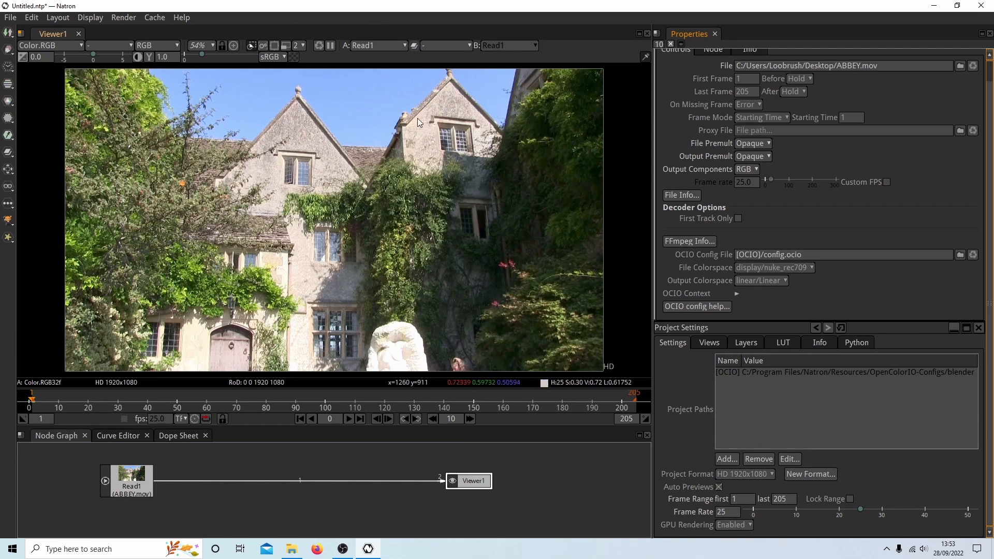
mouse_move(171, 379)
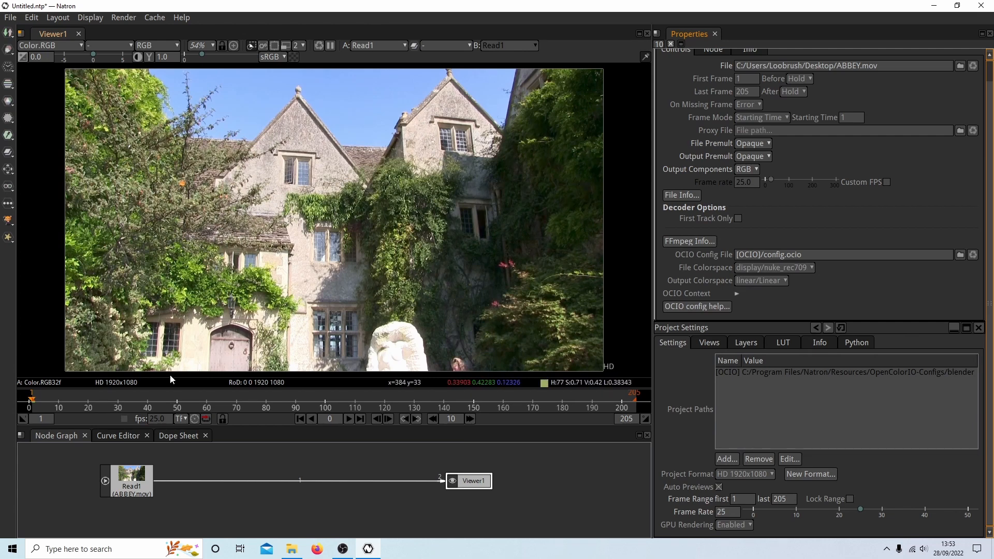
left_click(464, 396)
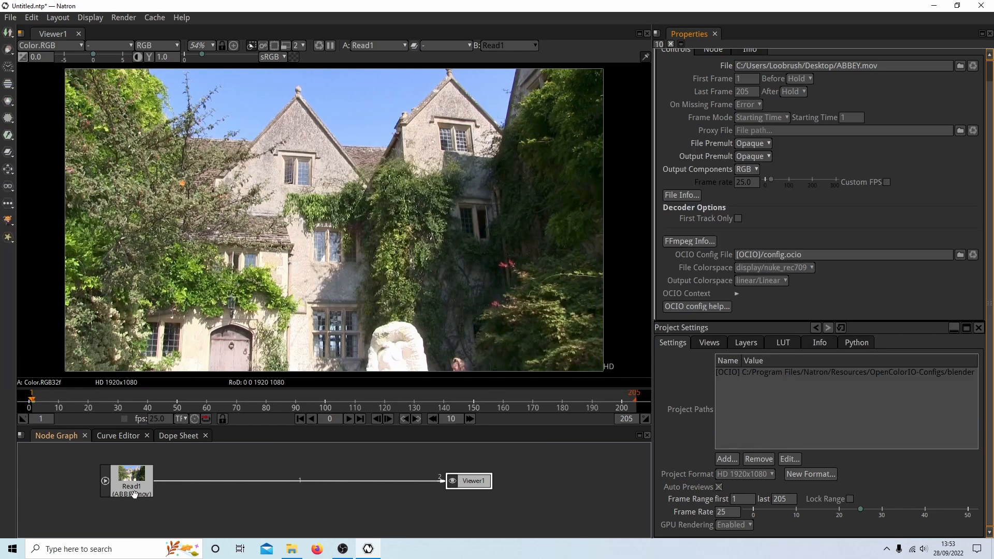
mouse_move(106, 513)
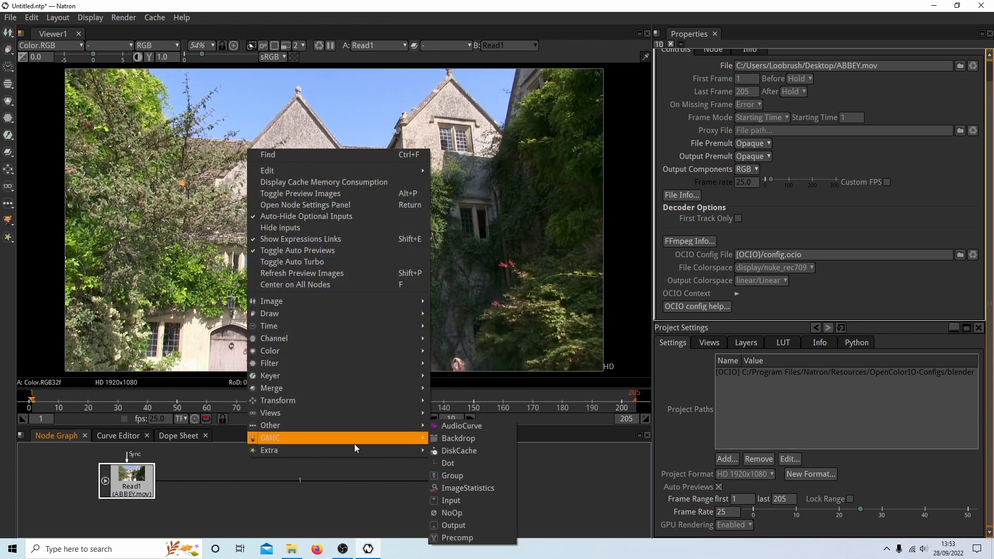
mouse_move(408, 442)
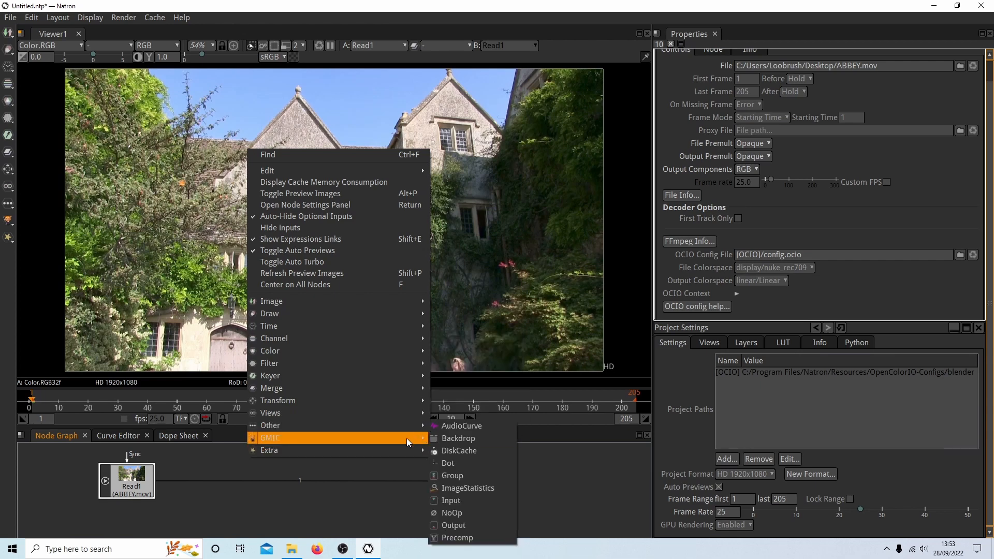
mouse_move(451, 359)
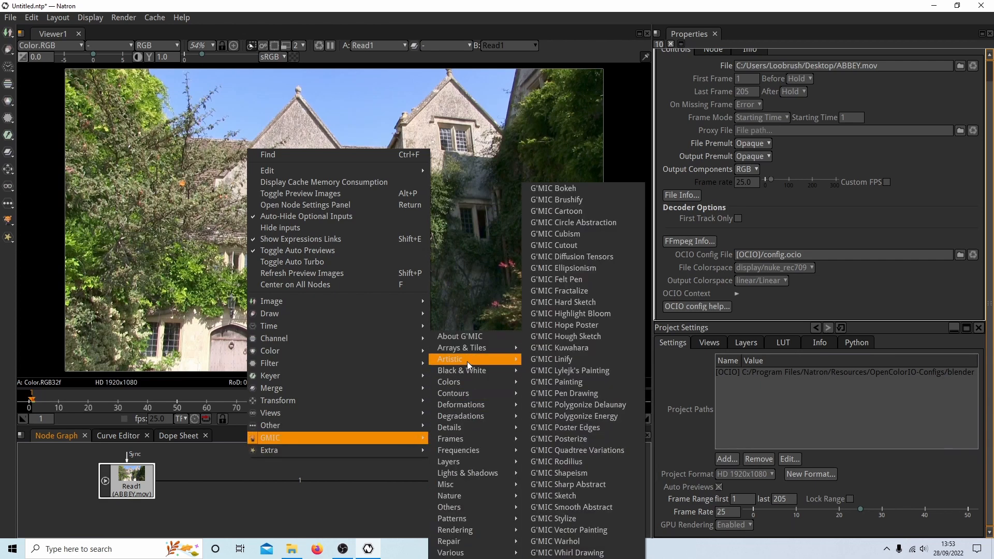
mouse_move(561, 348)
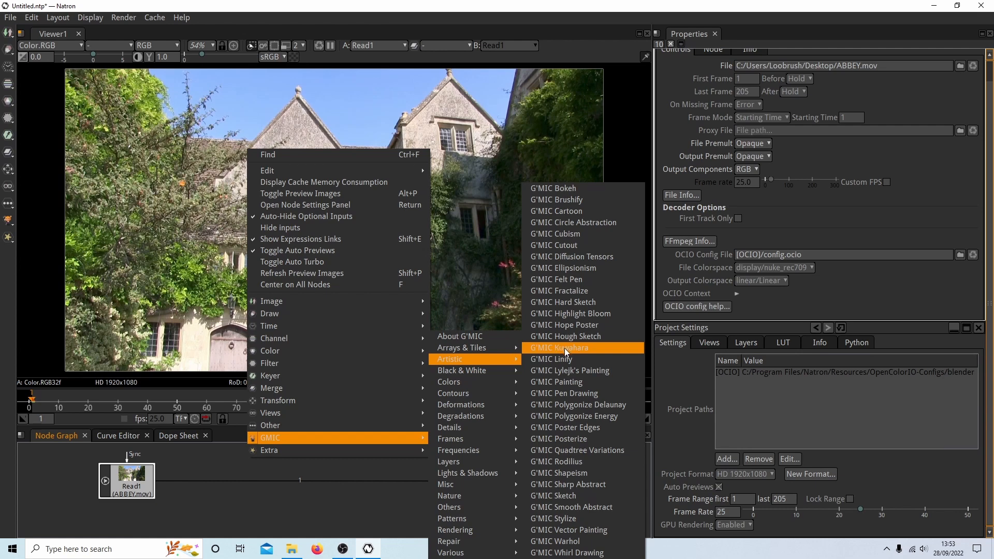
mouse_move(565, 336)
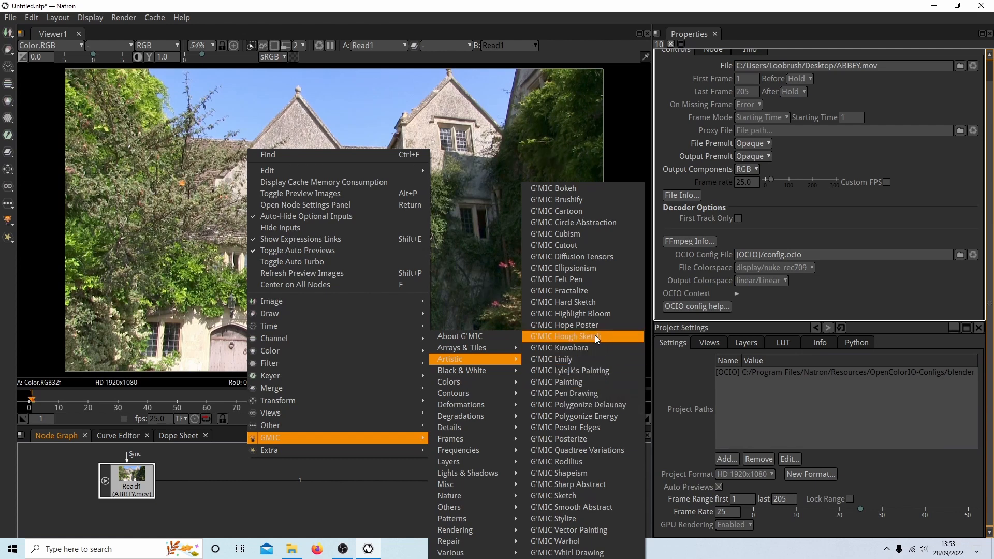
mouse_move(577, 360)
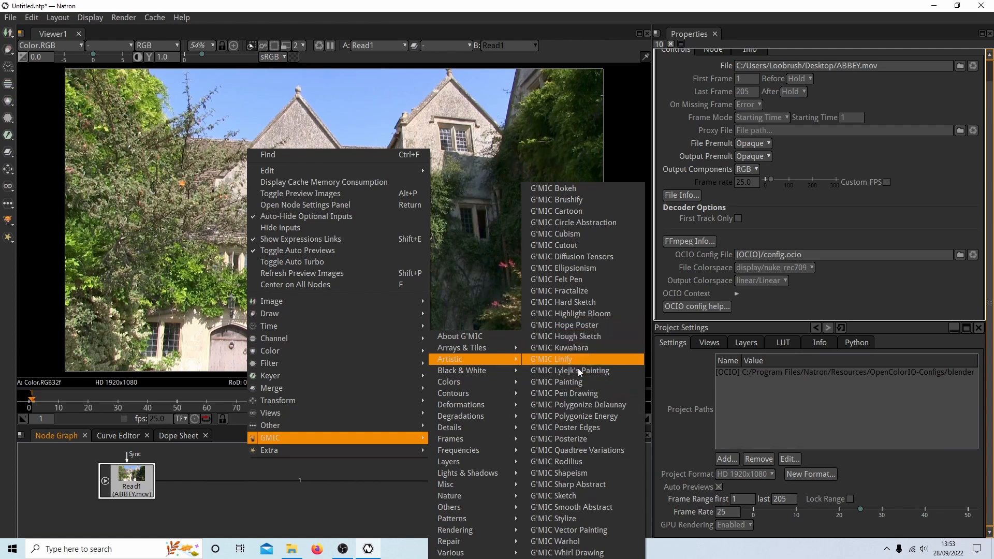
mouse_move(579, 382)
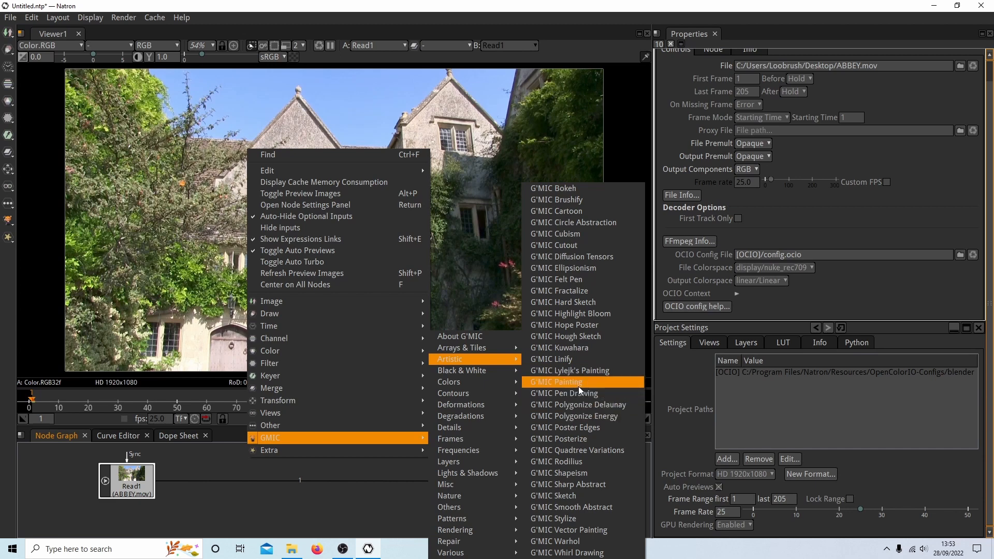
Step: Add a G'MIC Painting node from GMIC > Artistic
left_click(556, 382)
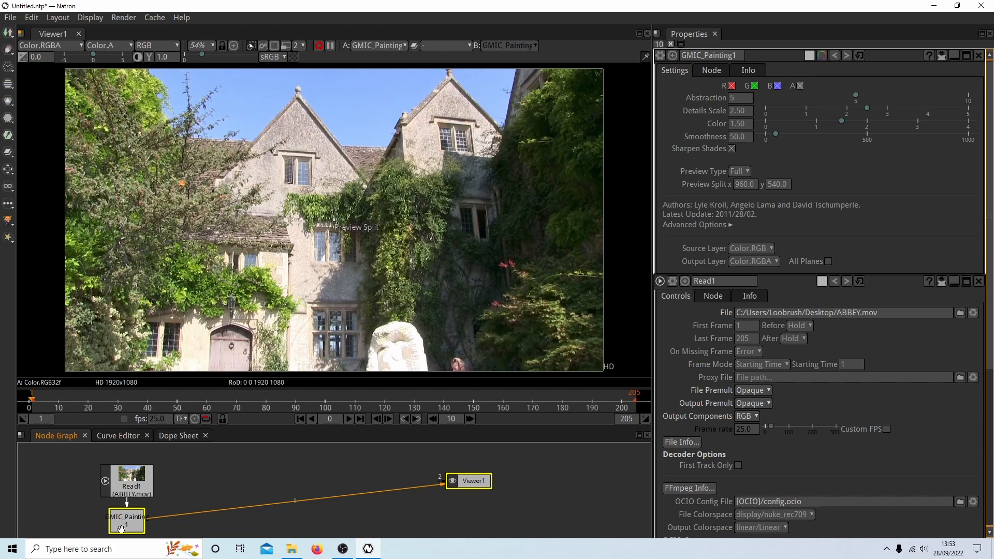
Step: Wire GMIC_Painting1 between Read1 and Viewer1 so the painterly result shows
left_click(125, 521)
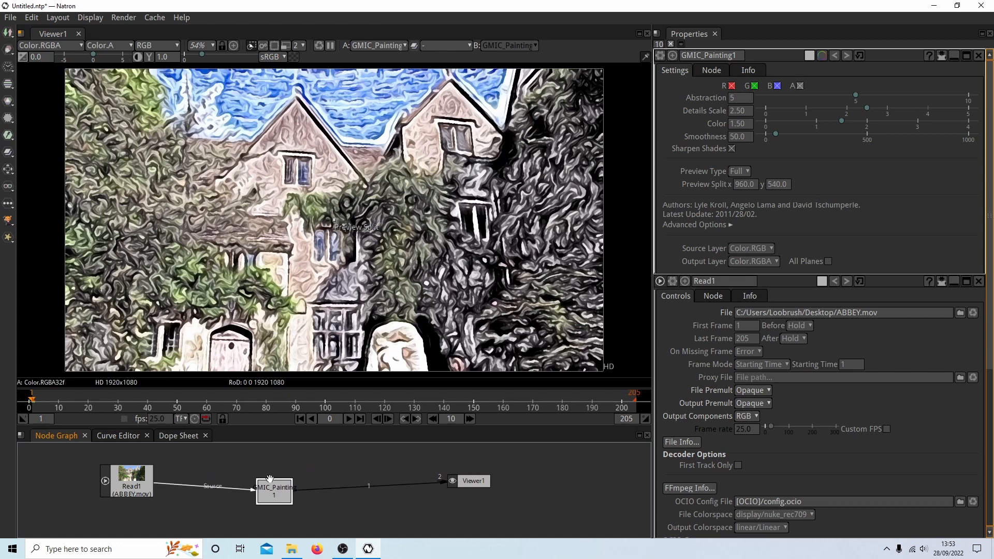
mouse_move(410, 495)
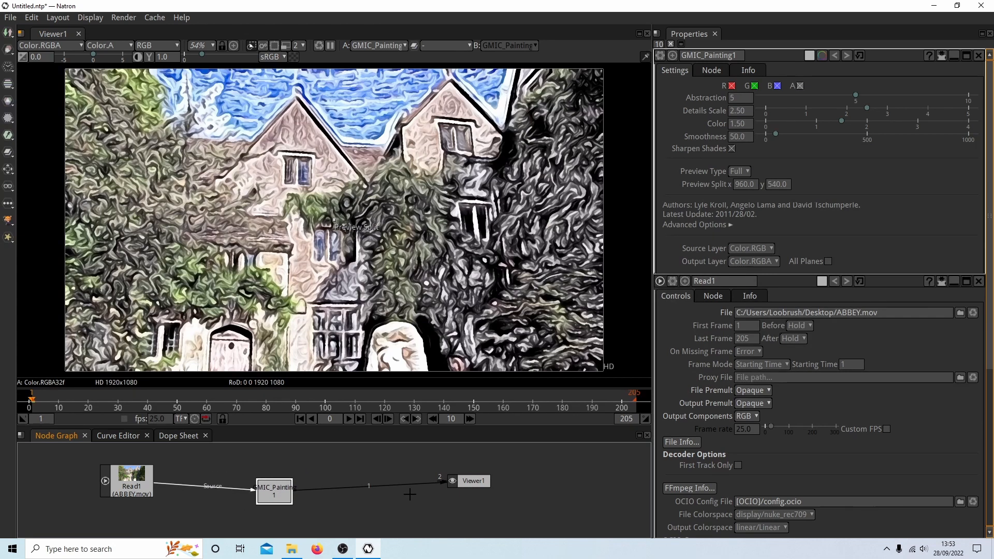
mouse_move(326, 33)
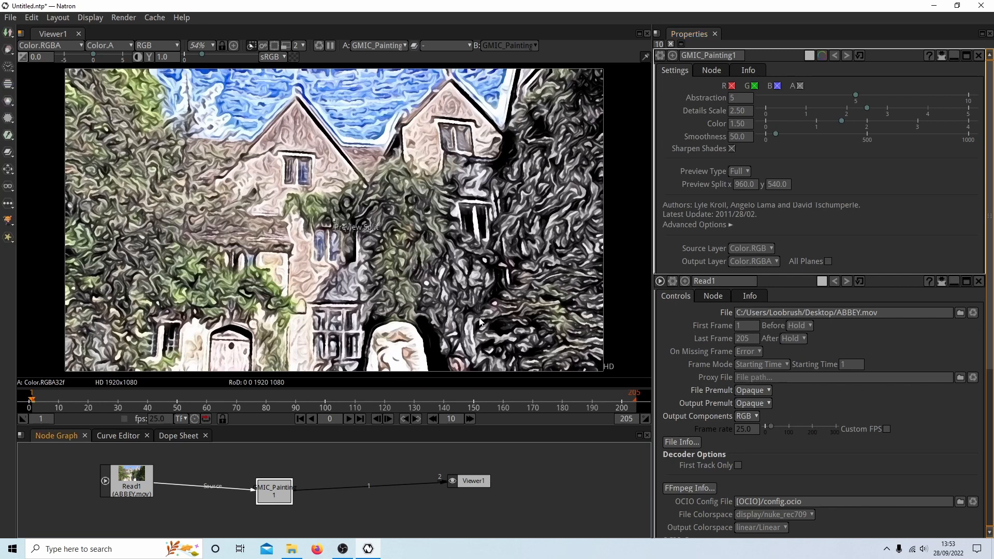
mouse_move(664, 184)
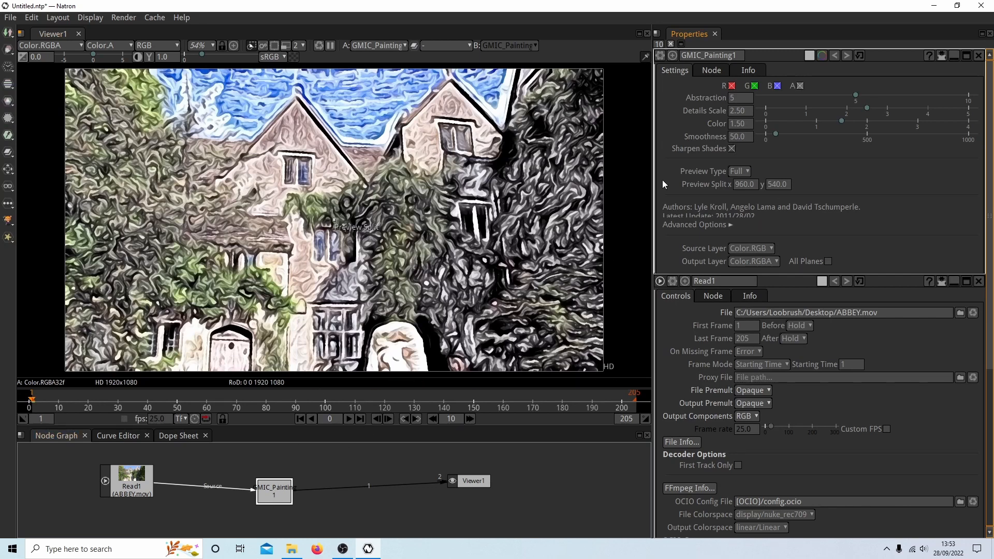
mouse_move(299, 133)
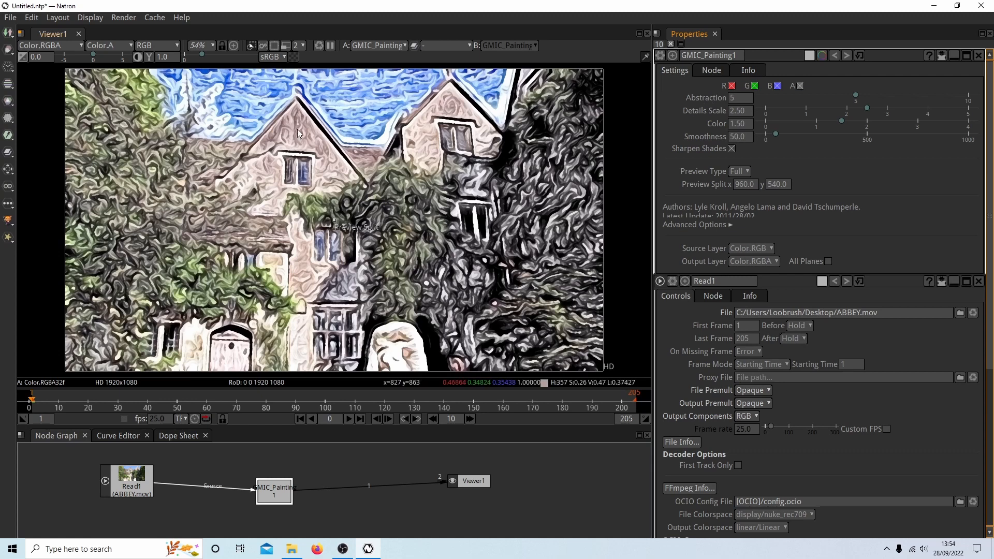
mouse_move(828, 91)
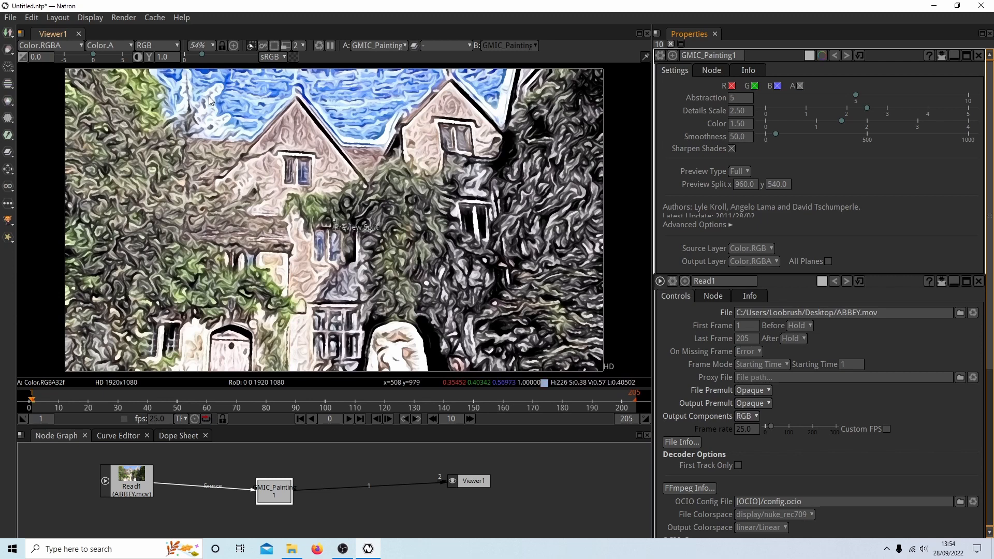
mouse_move(825, 119)
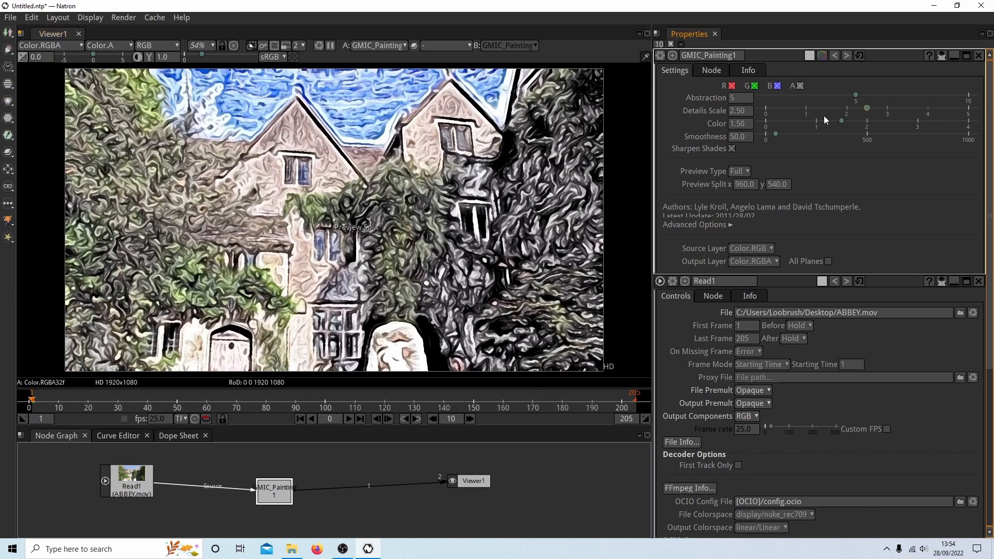
mouse_move(337, 122)
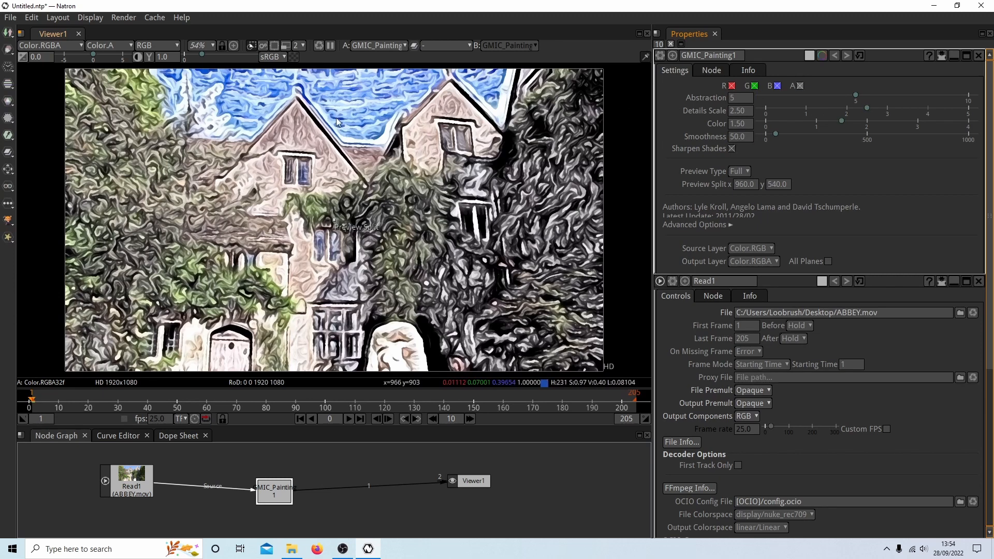
mouse_move(395, 101)
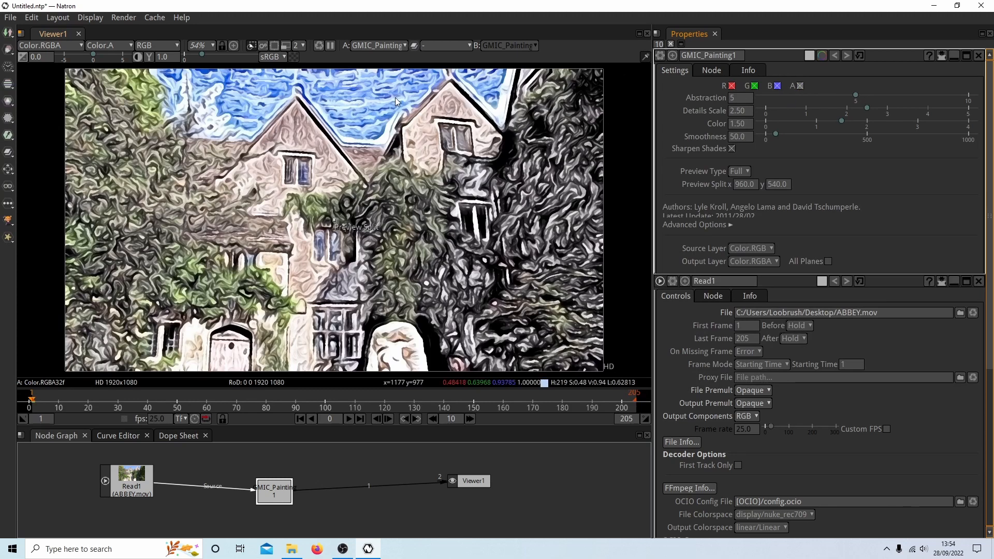
mouse_move(397, 190)
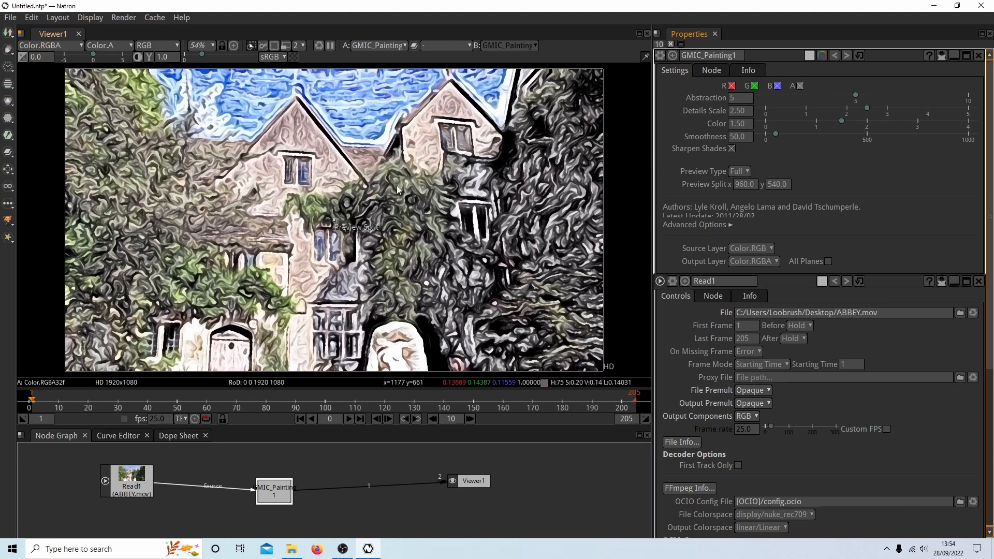
Step: Lower the painting Abstraction from 5 to 1
left_click_drag(836, 96, 810, 95)
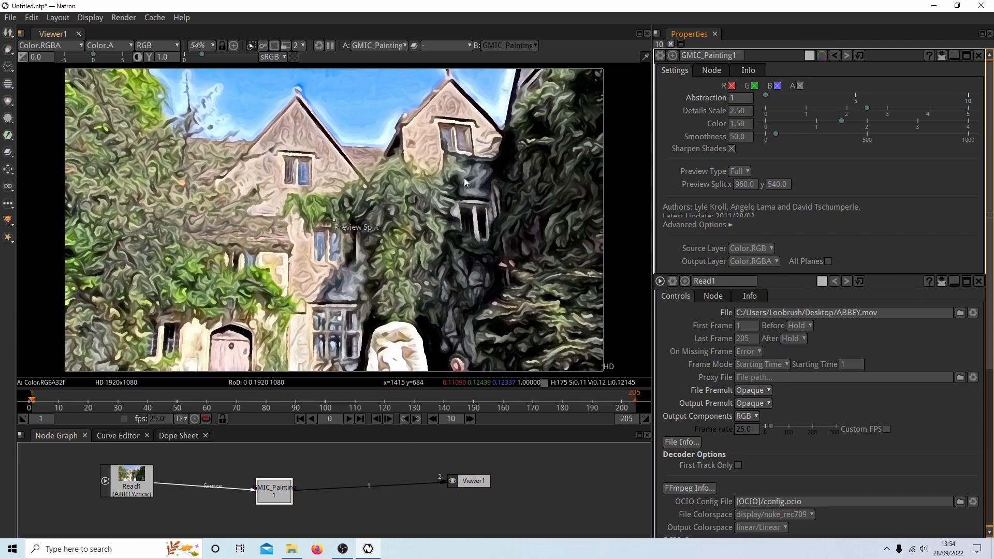
mouse_move(293, 98)
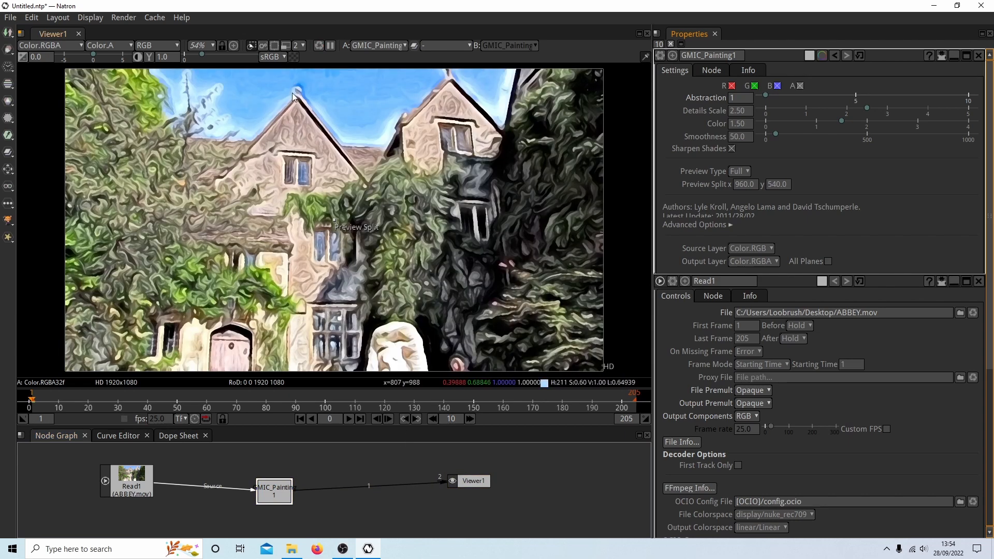
mouse_move(253, 290)
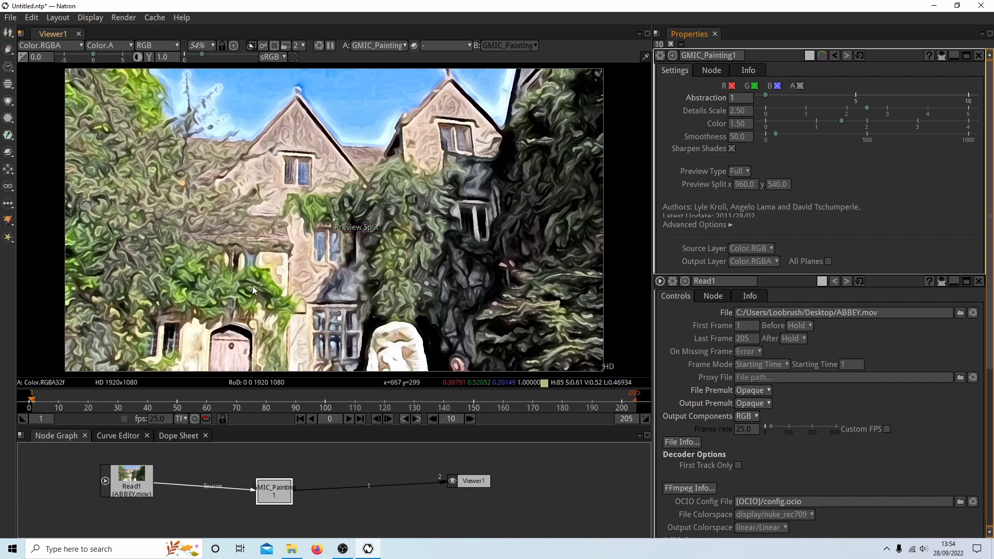
mouse_move(828, 95)
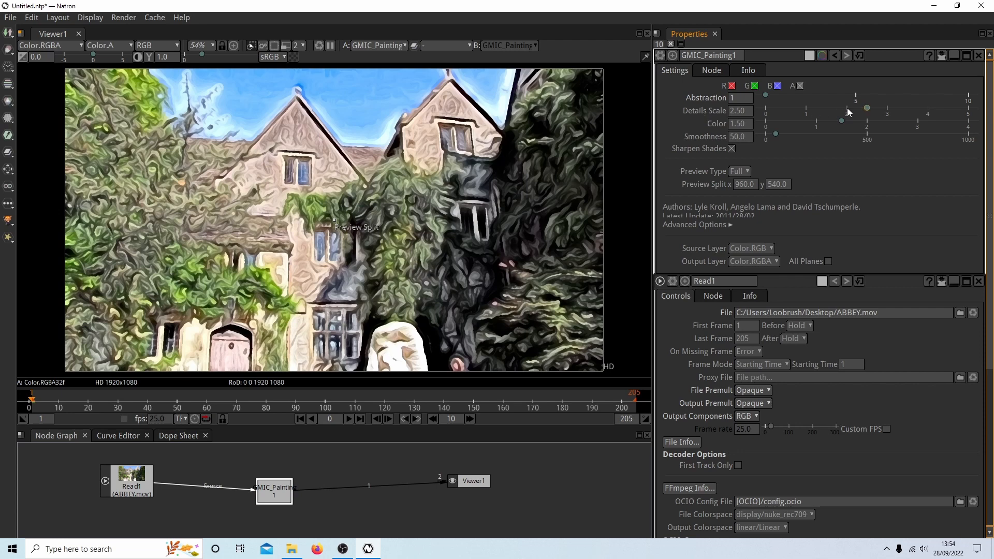
mouse_move(869, 111)
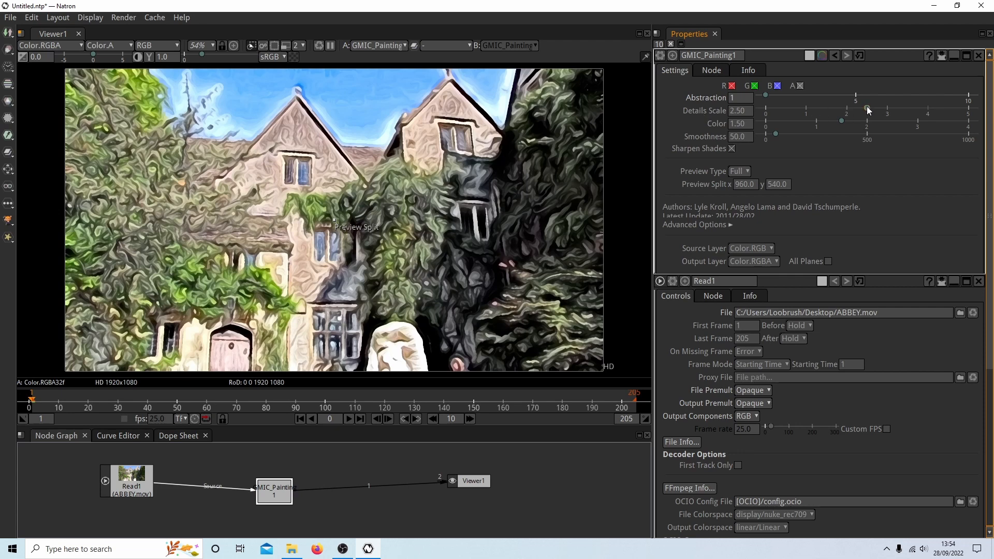
mouse_move(852, 111)
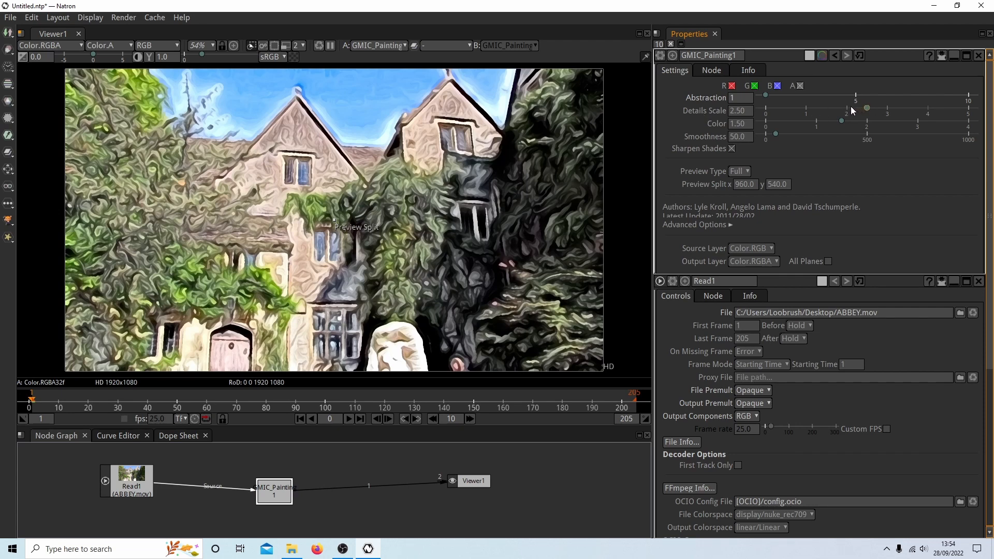
mouse_move(878, 108)
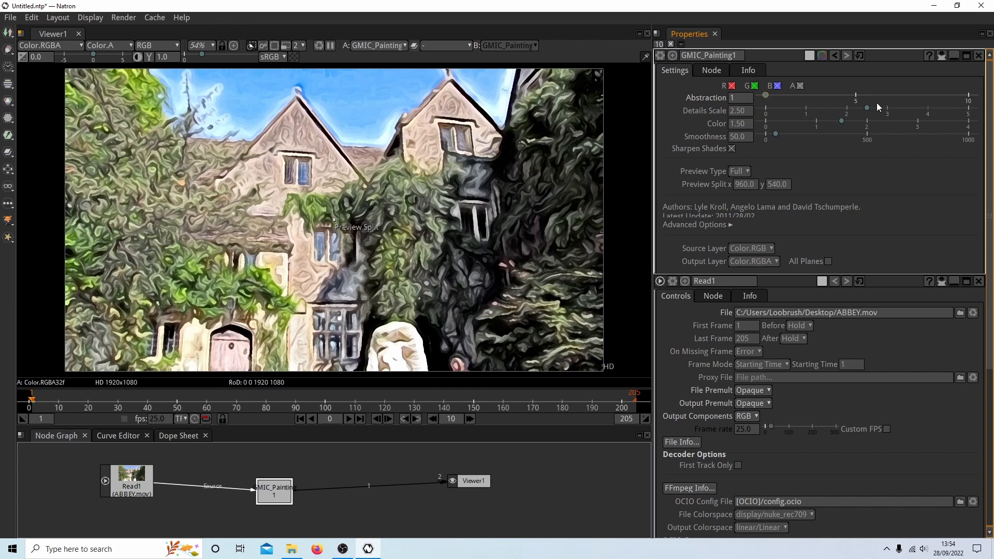
Step: Lower the painting Details Scale from 2.5 to 1.0
left_click_drag(867, 108, 790, 108)
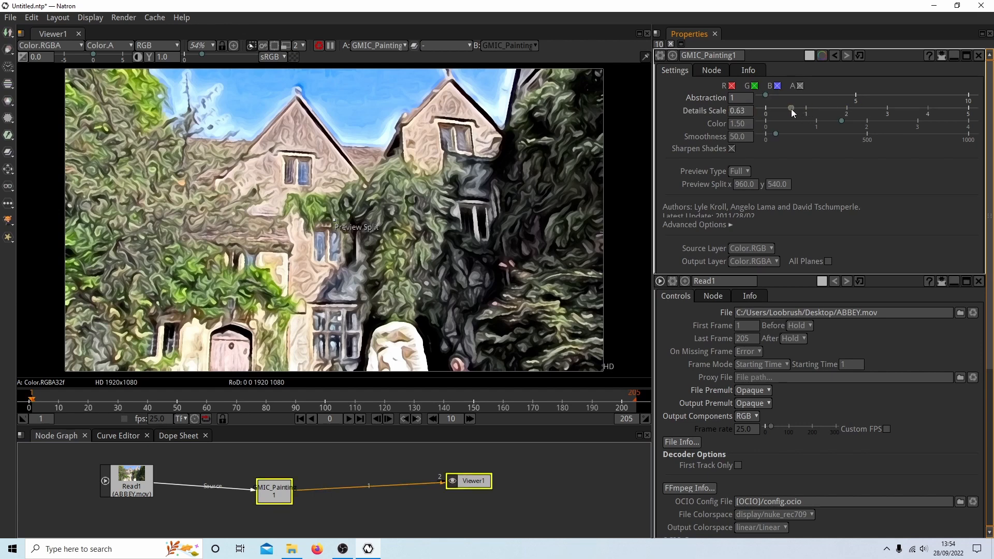
left_click_drag(791, 113, 806, 113)
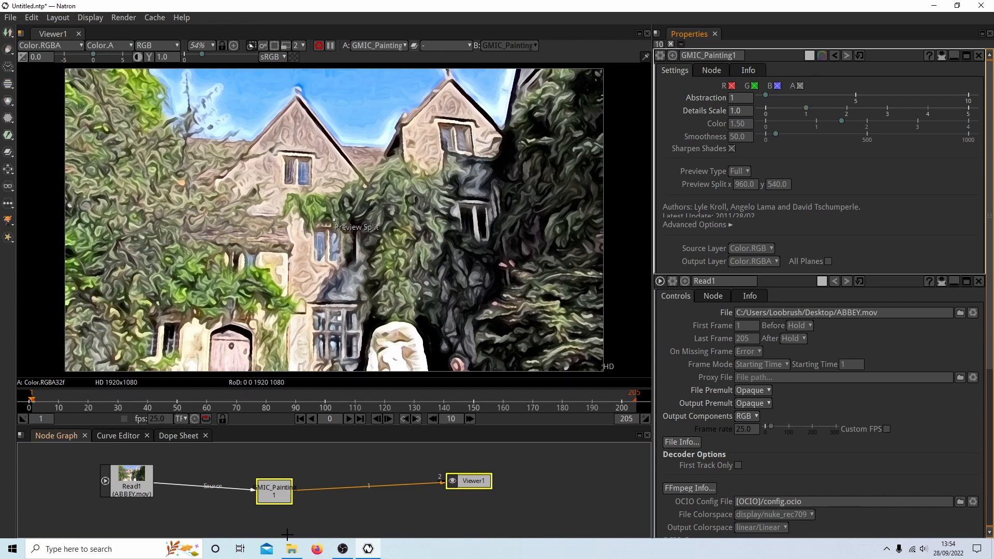
mouse_move(399, 442)
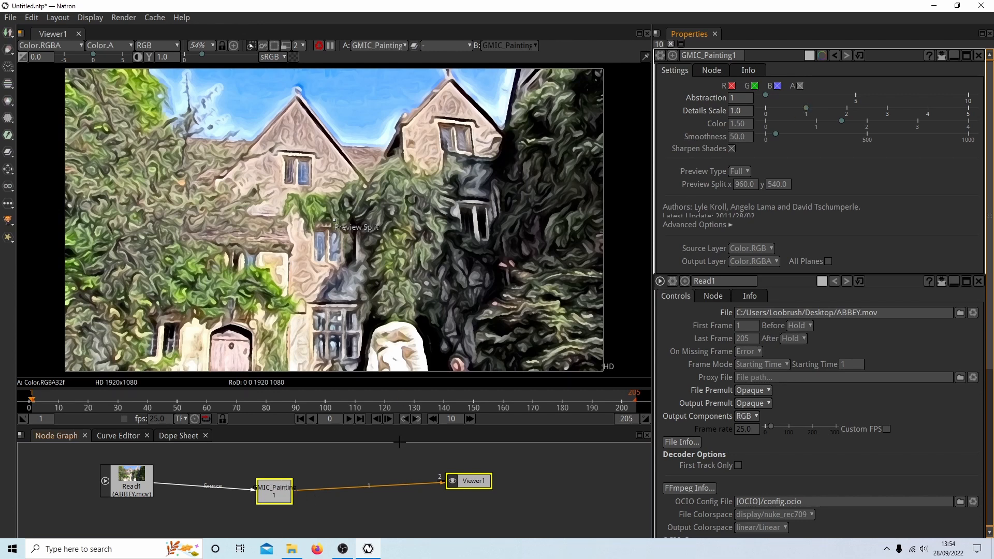
mouse_move(409, 457)
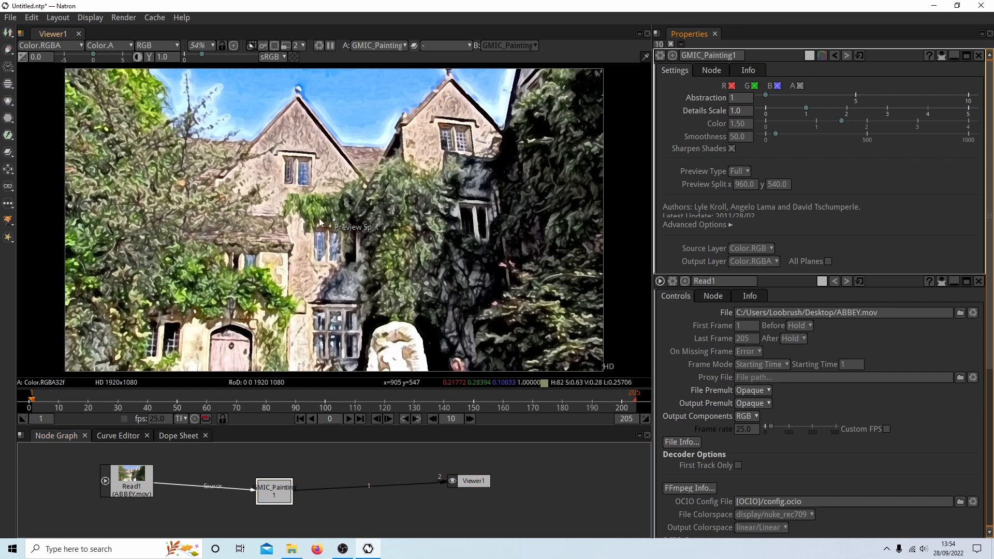
mouse_move(395, 330)
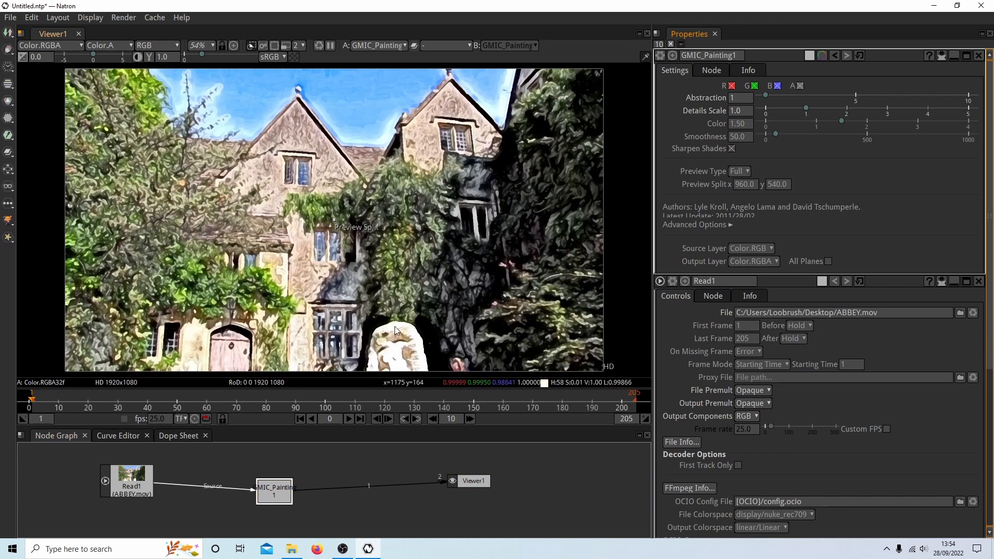
mouse_move(673, 118)
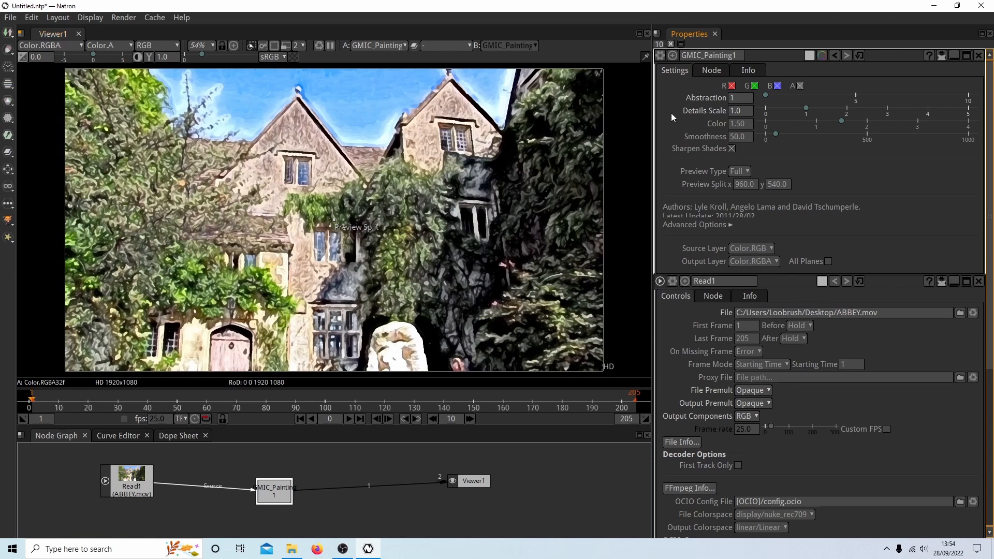
mouse_move(802, 111)
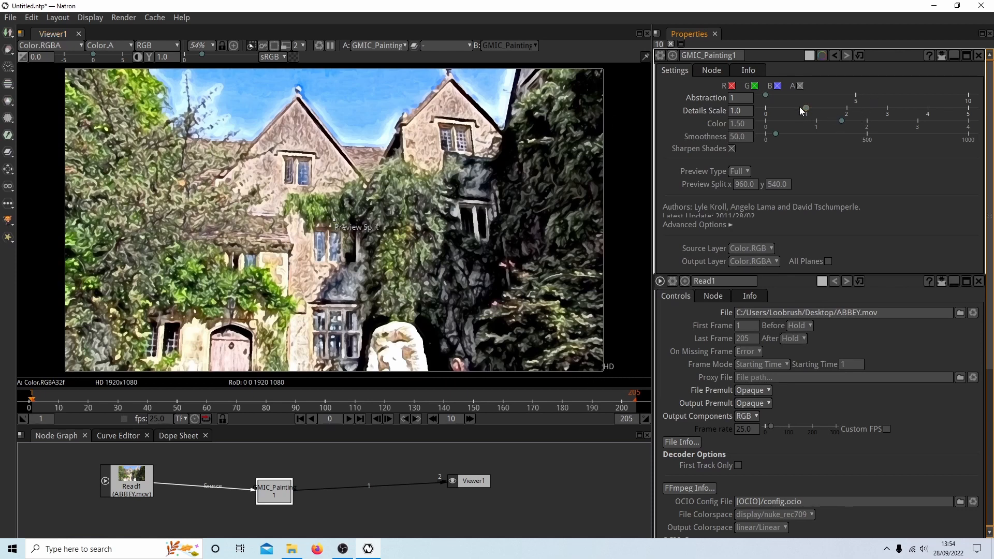
Step: Raise the painting Color strength from 1.50 to 3.02
left_click_drag(805, 121, 843, 121)
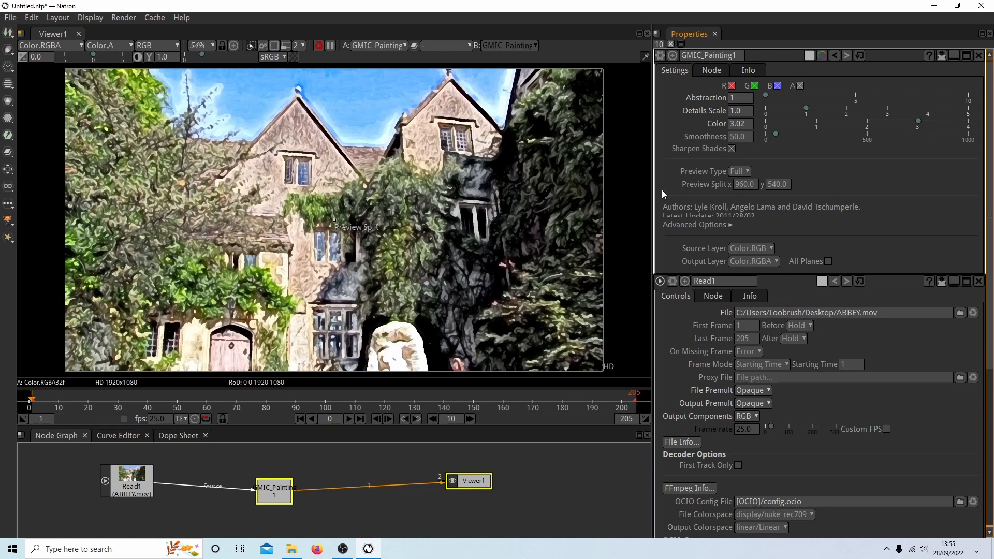
mouse_move(423, 209)
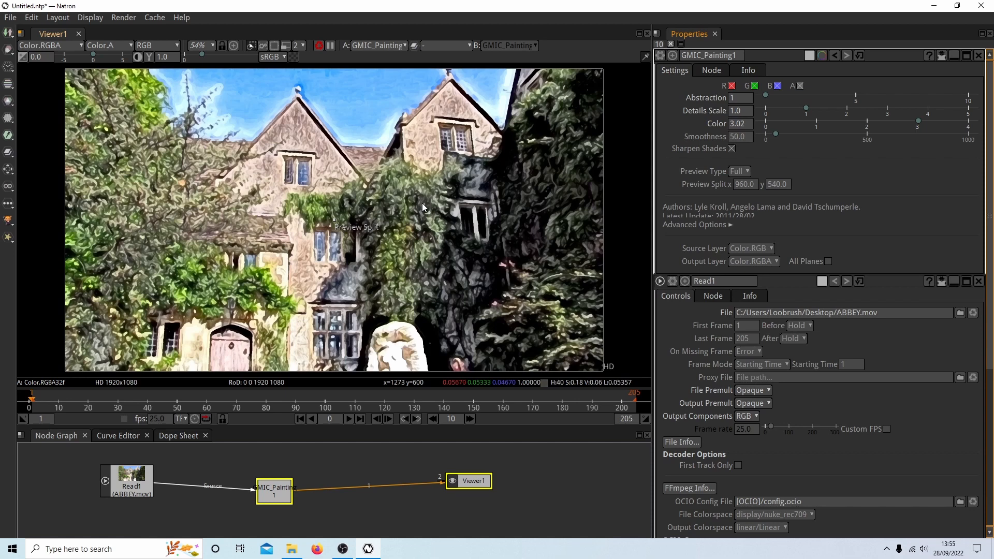
mouse_move(411, 328)
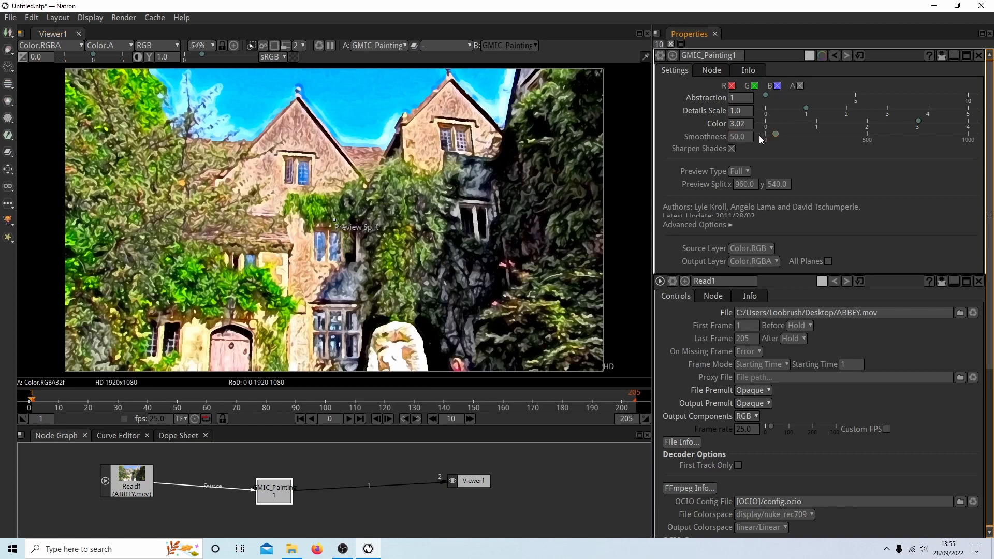
mouse_move(851, 147)
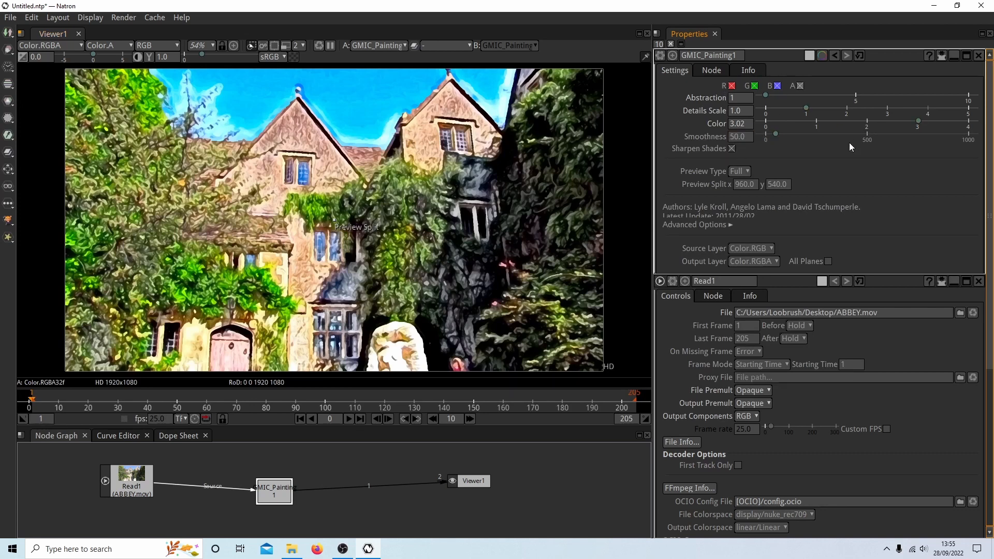
mouse_move(790, 156)
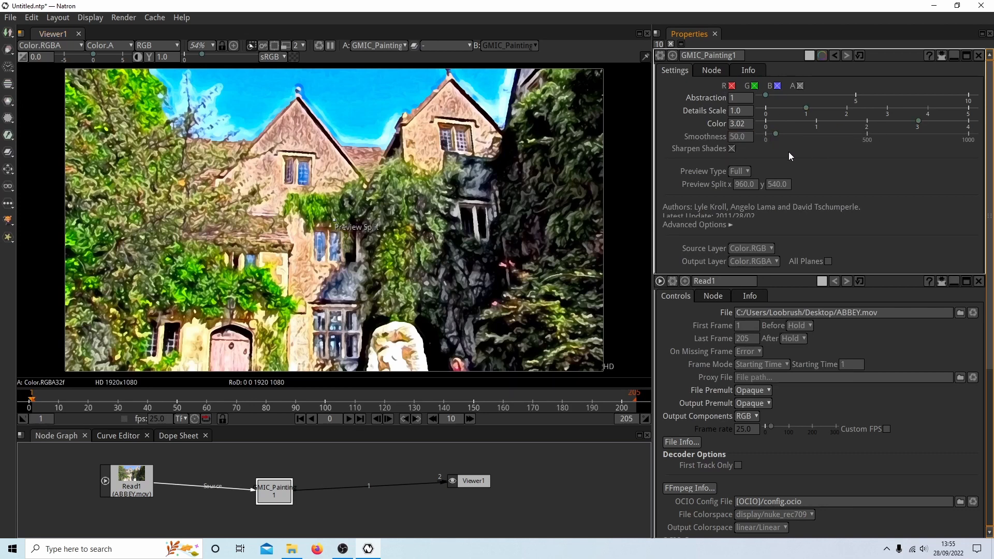
mouse_move(448, 86)
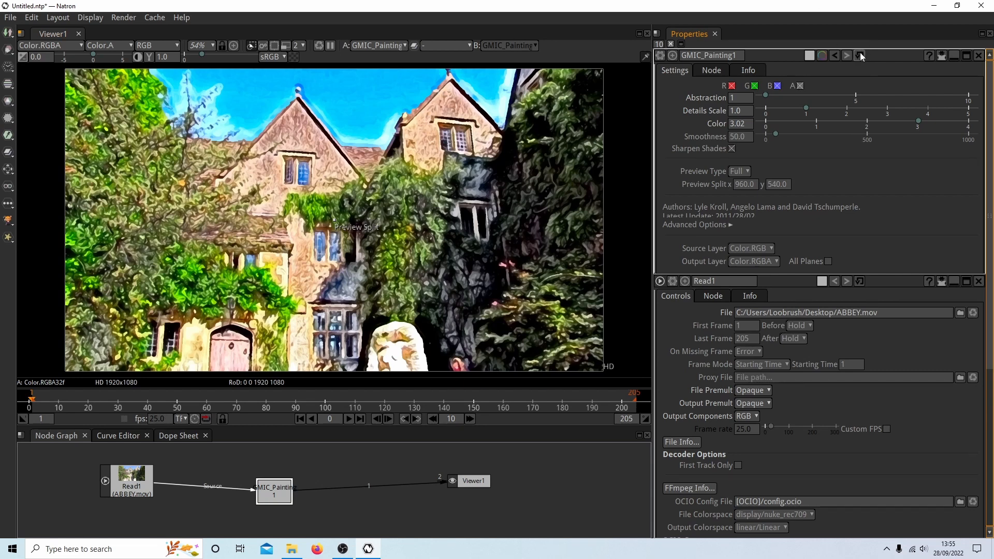
mouse_move(861, 56)
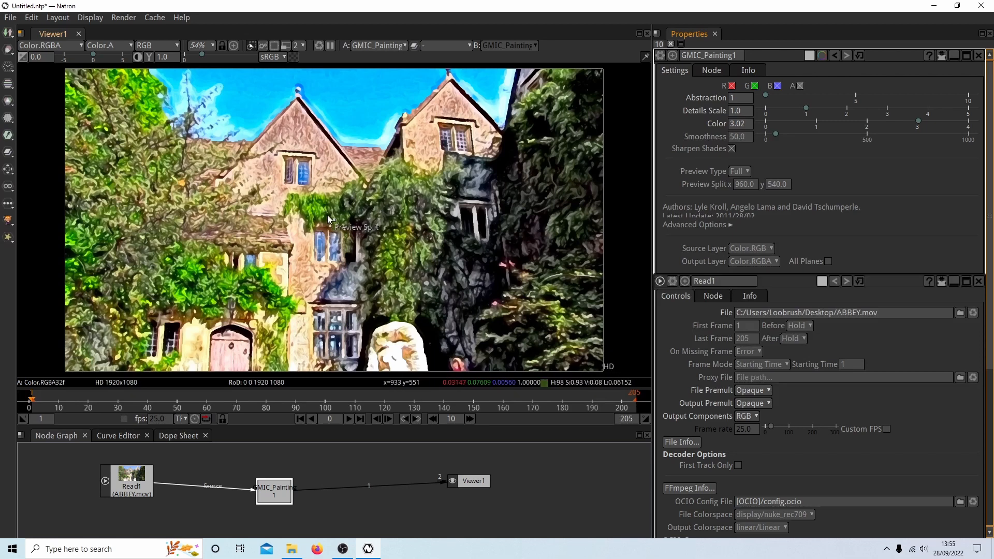
mouse_move(209, 468)
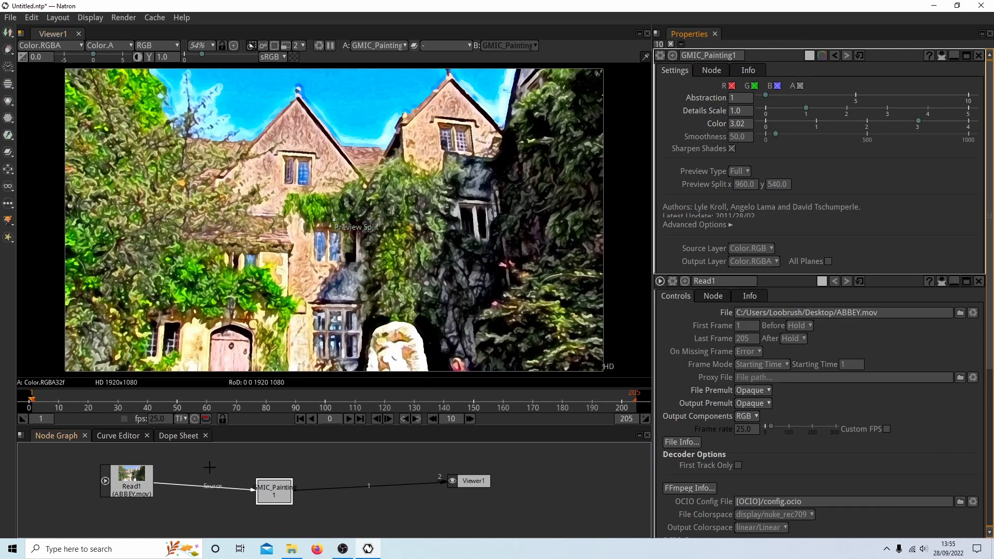
mouse_move(300, 176)
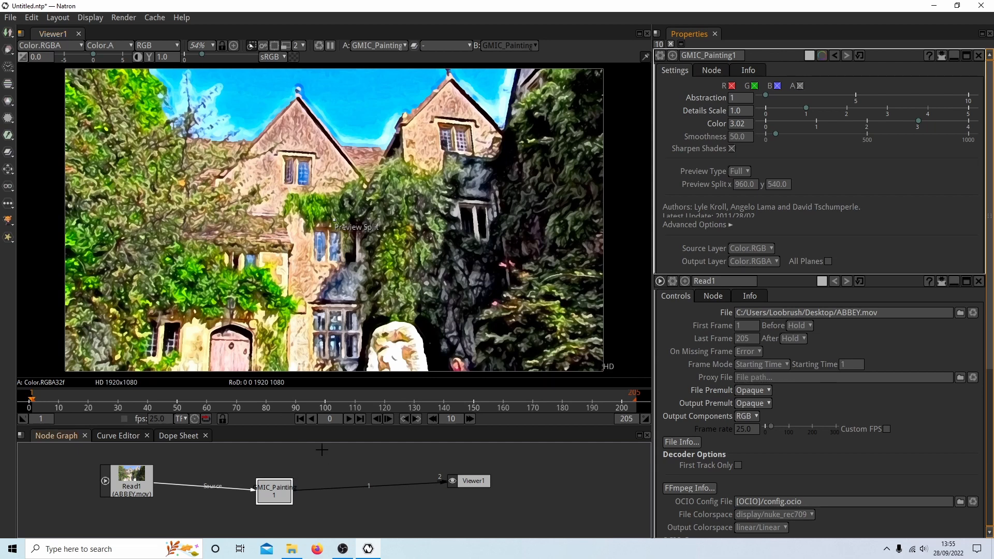
mouse_move(273, 436)
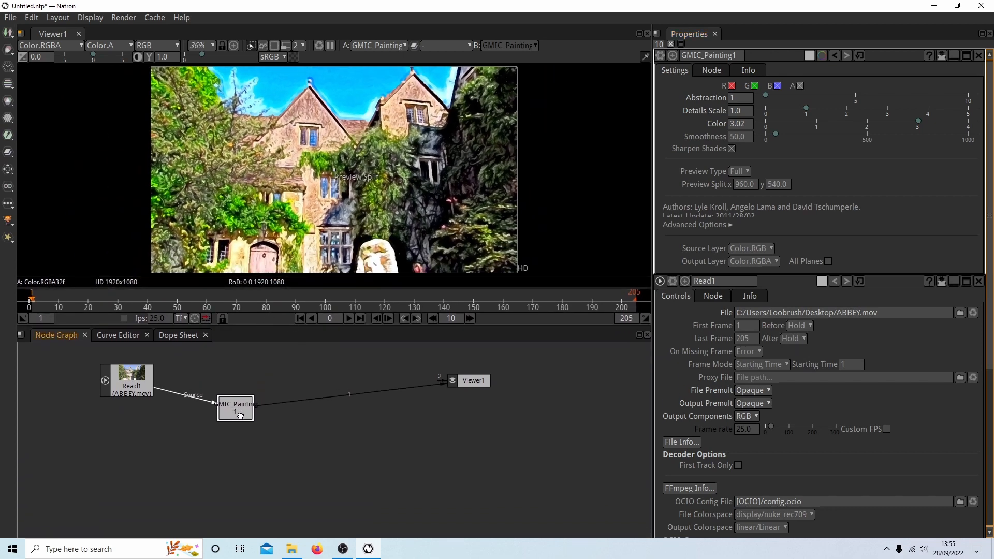
Step: Reposition the GMIC_Painting1 node between Read1 and Viewer1 in the node graph
left_click_drag(235, 406, 270, 419)
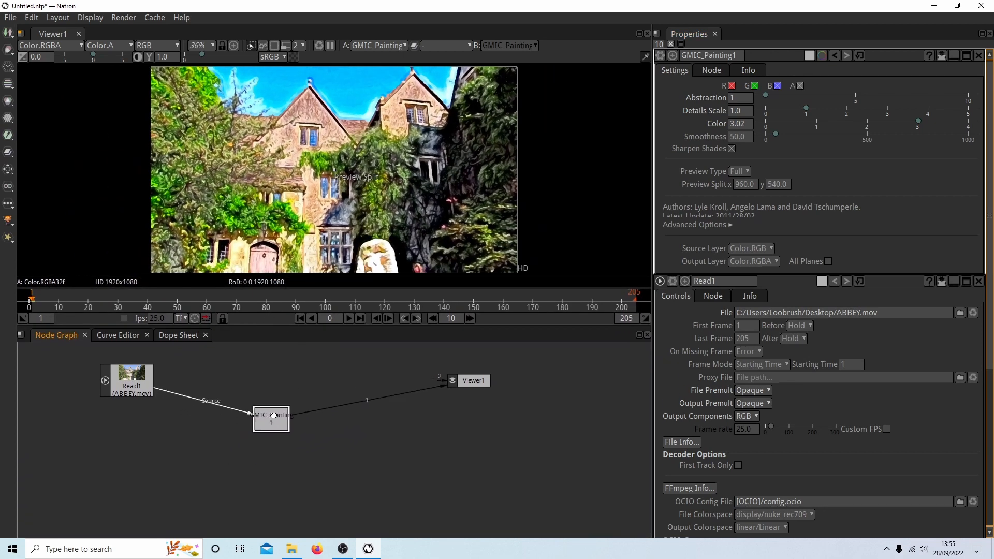
left_click_drag(270, 418, 273, 426)
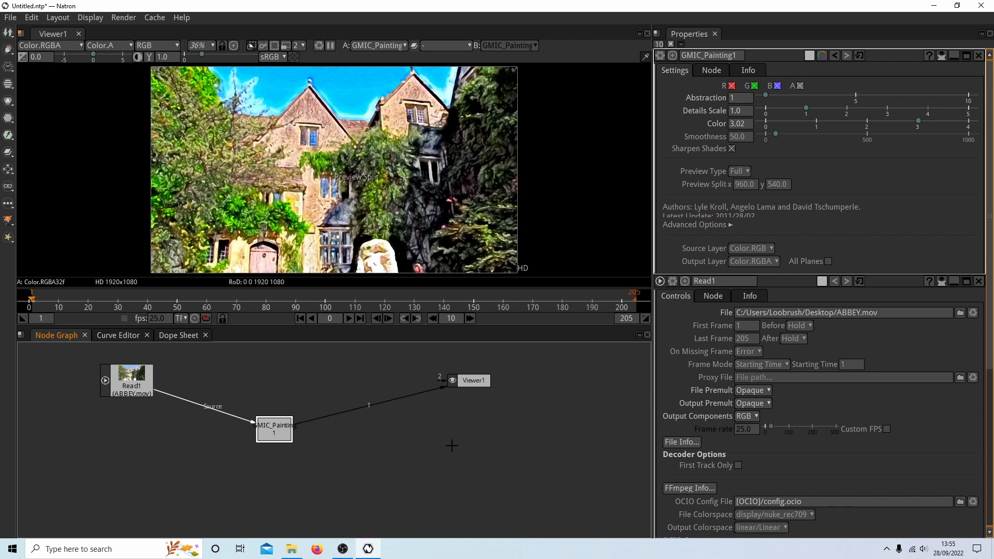
left_click_drag(274, 425, 241, 409)
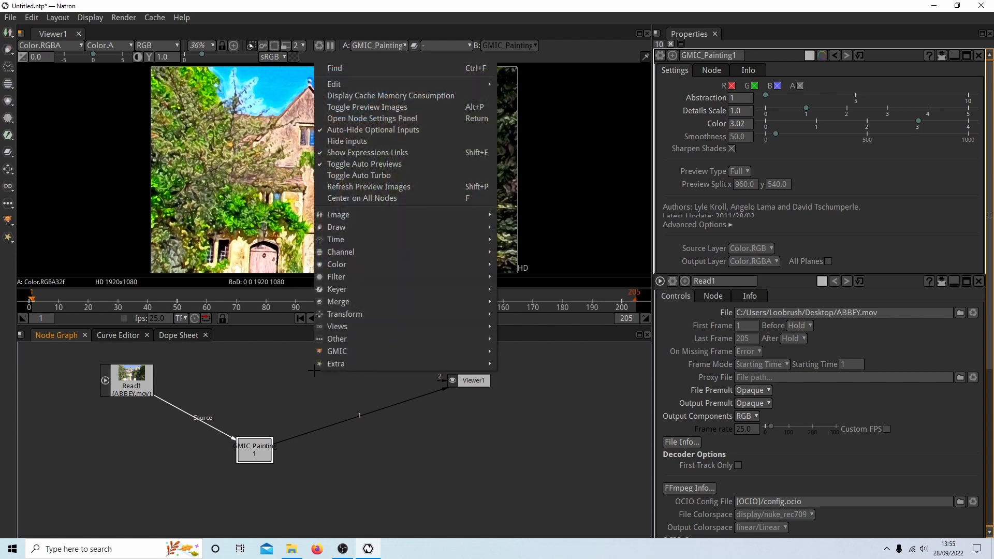
mouse_move(337, 215)
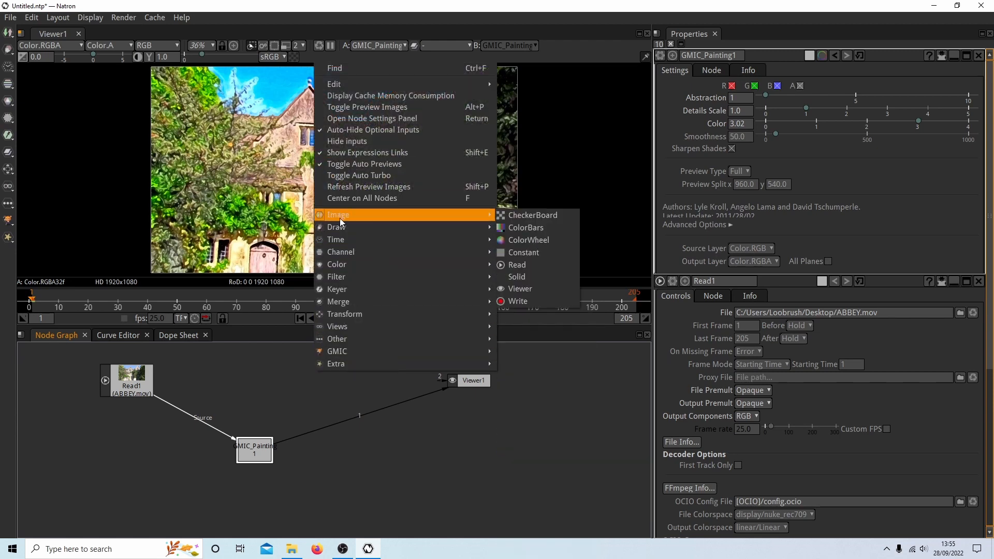
mouse_move(518, 300)
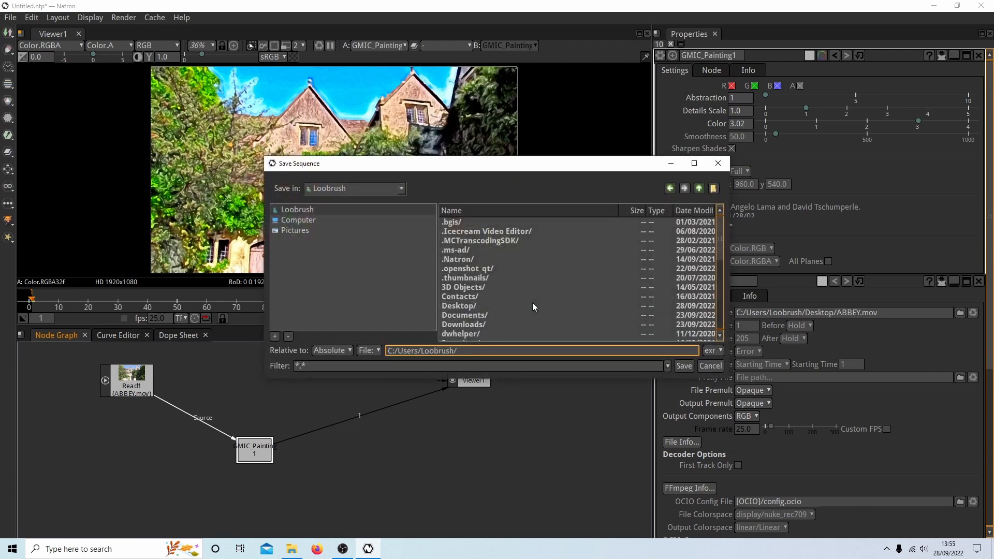
mouse_move(693, 163)
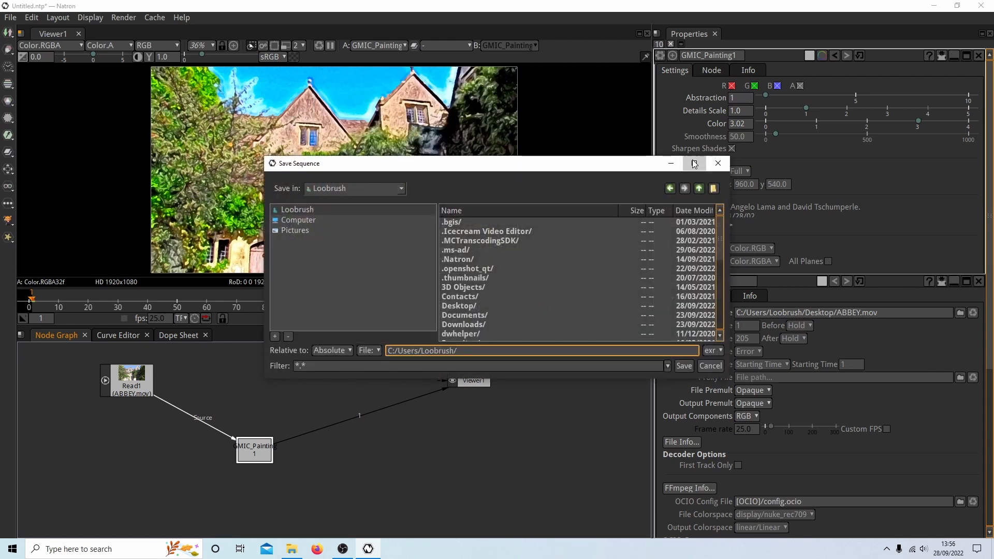
Step: Maximize the Save Sequence dialog for the new Write node
left_click(694, 164)
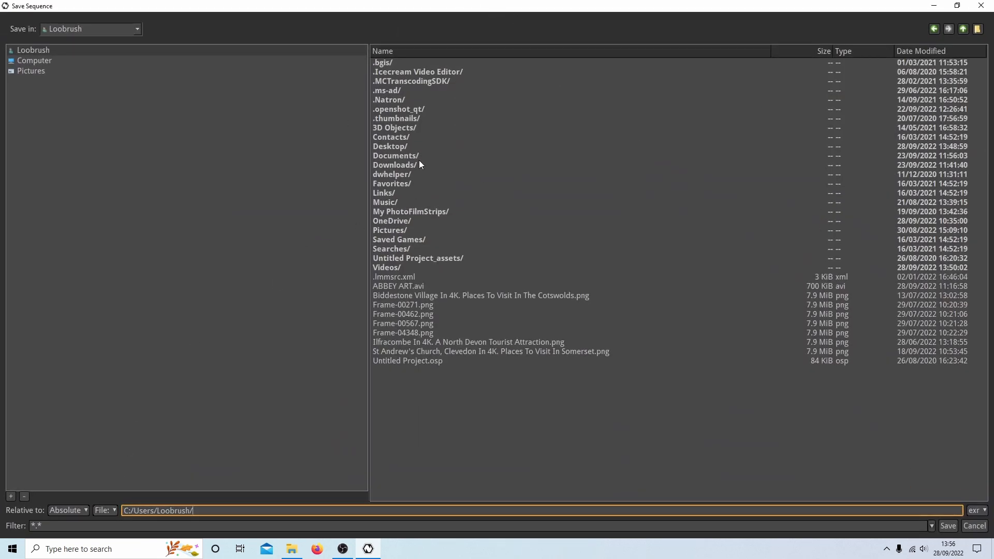
mouse_move(366, 265)
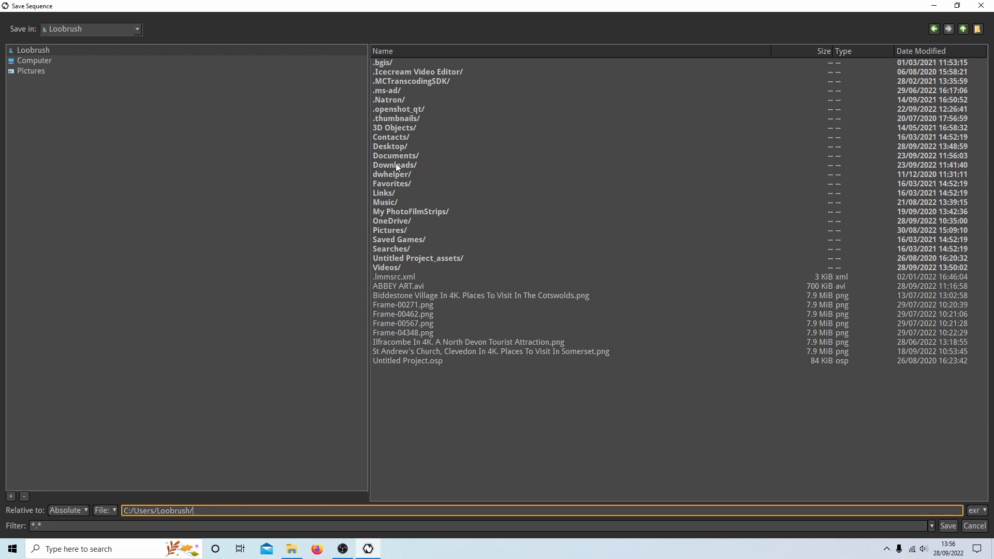
Step: Choose the Videos folder as destination and name the output file ABART
left_click(386, 267)
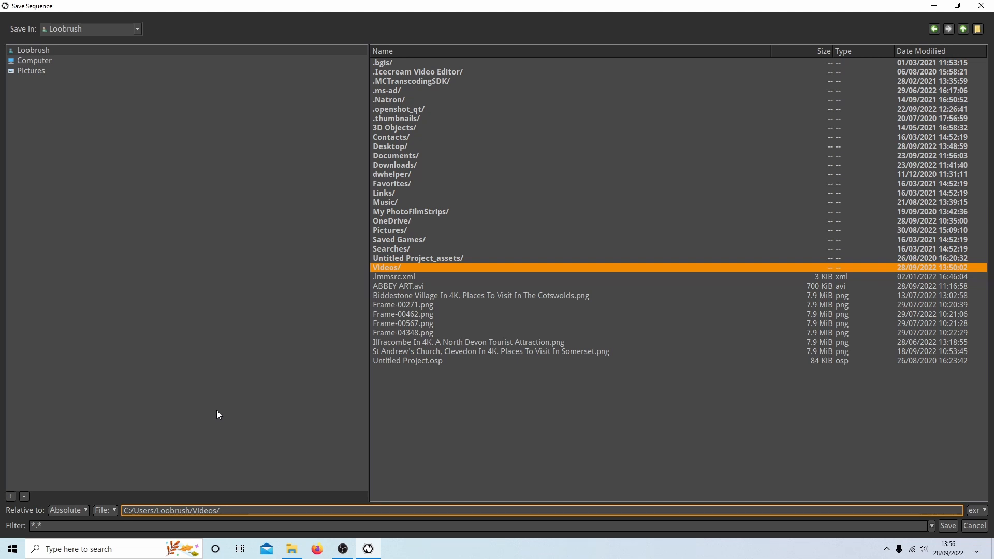
type("A")
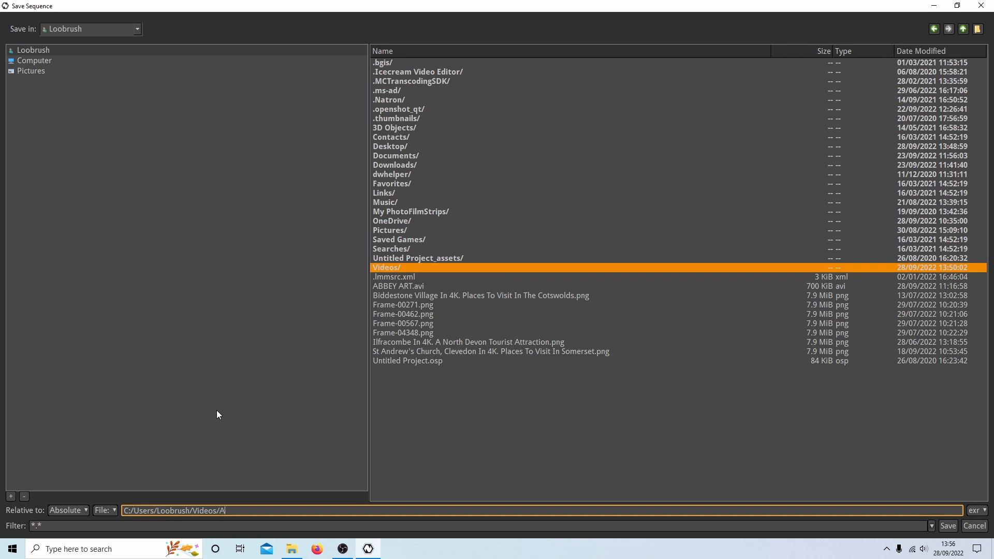
type("B")
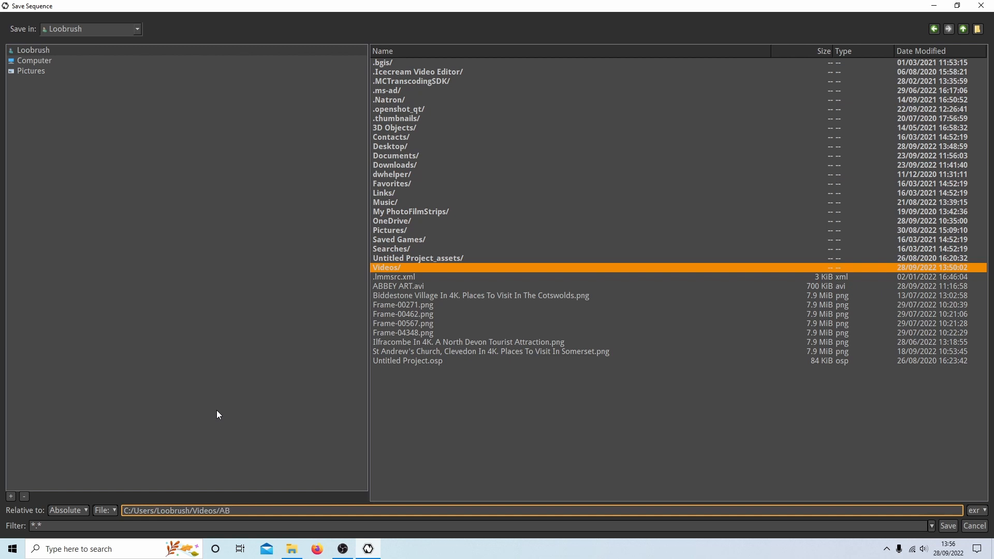
type("ART")
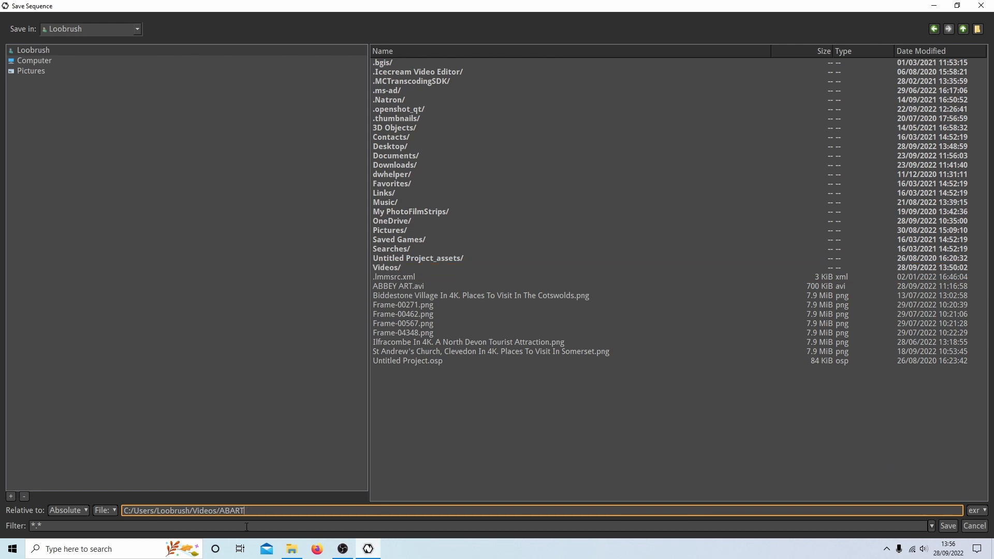
mouse_move(728, 488)
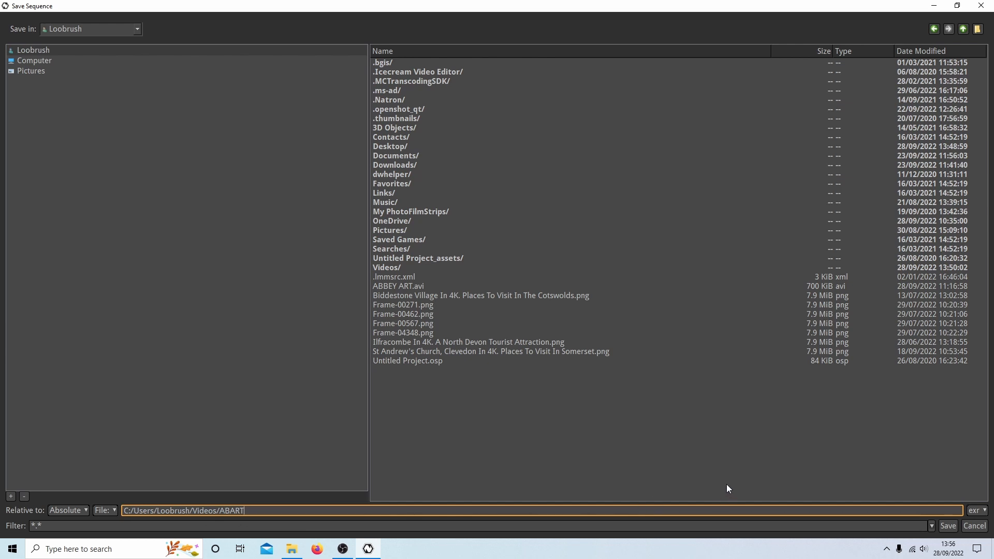
mouse_move(978, 516)
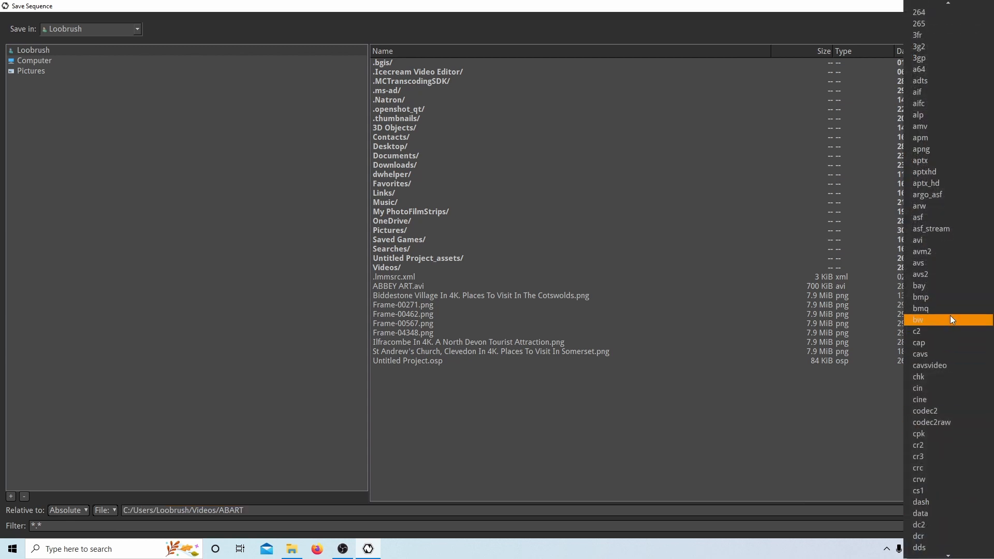
Step: Select mov as the output format so the path reads ABART.mov, and save it
scroll("down", 3)
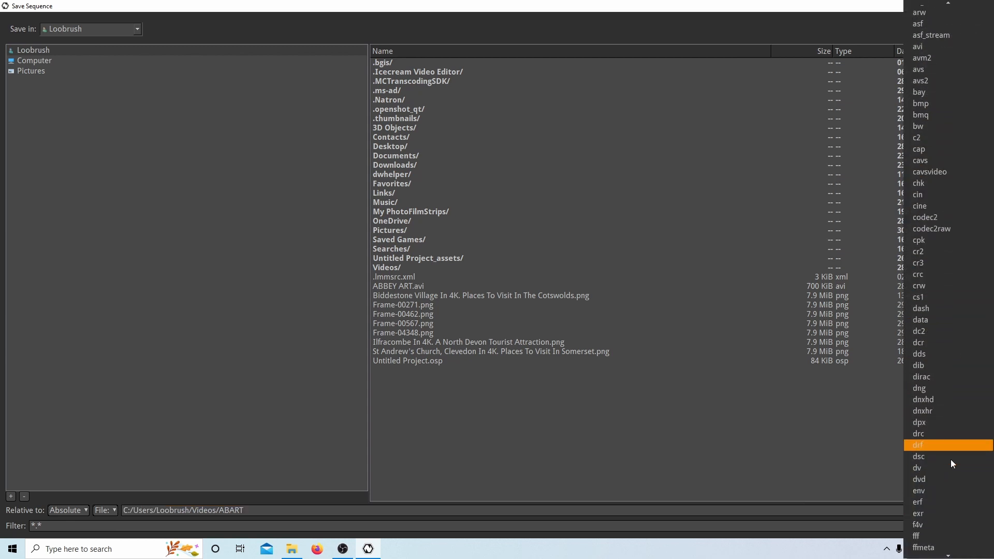
scroll("down", 3)
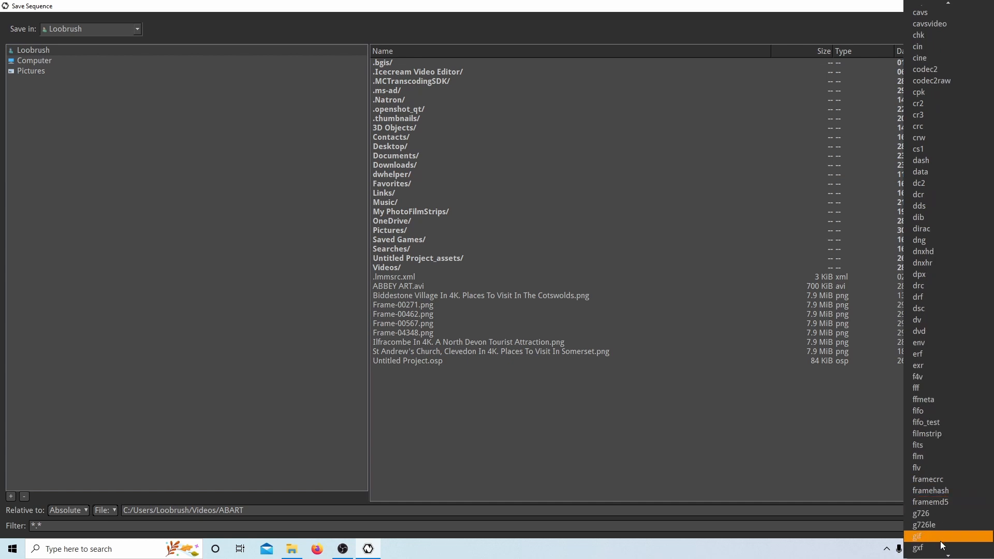
scroll("down", 3)
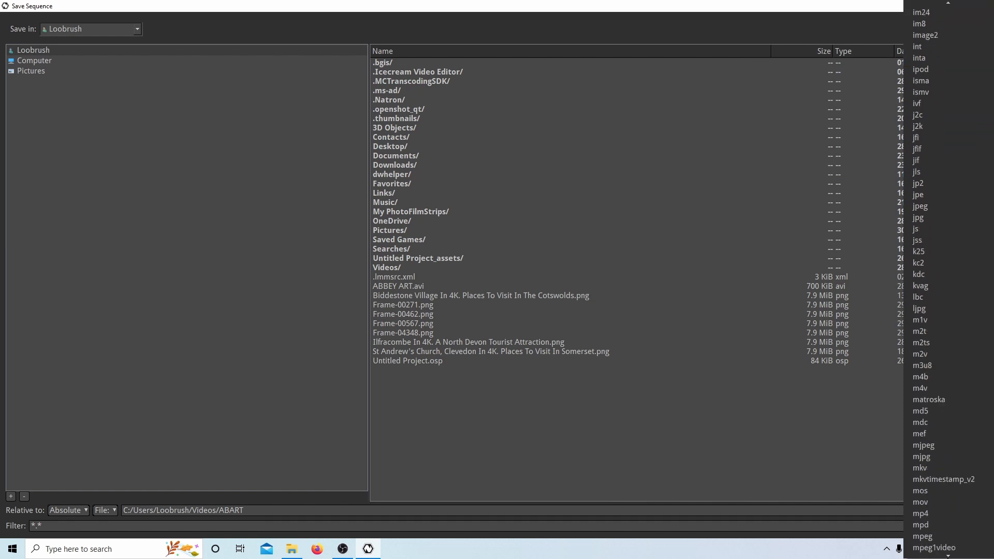
scroll("down", 3)
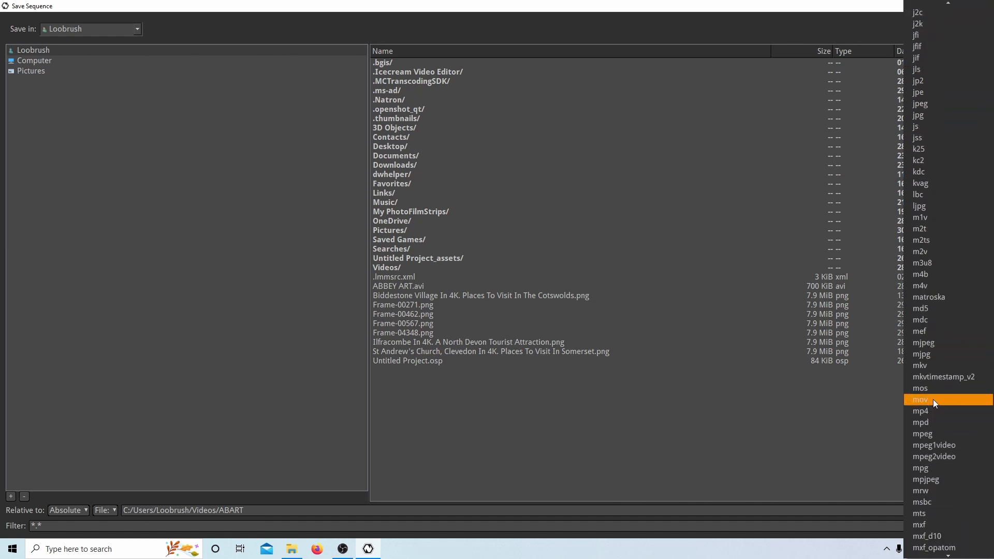
left_click(926, 399)
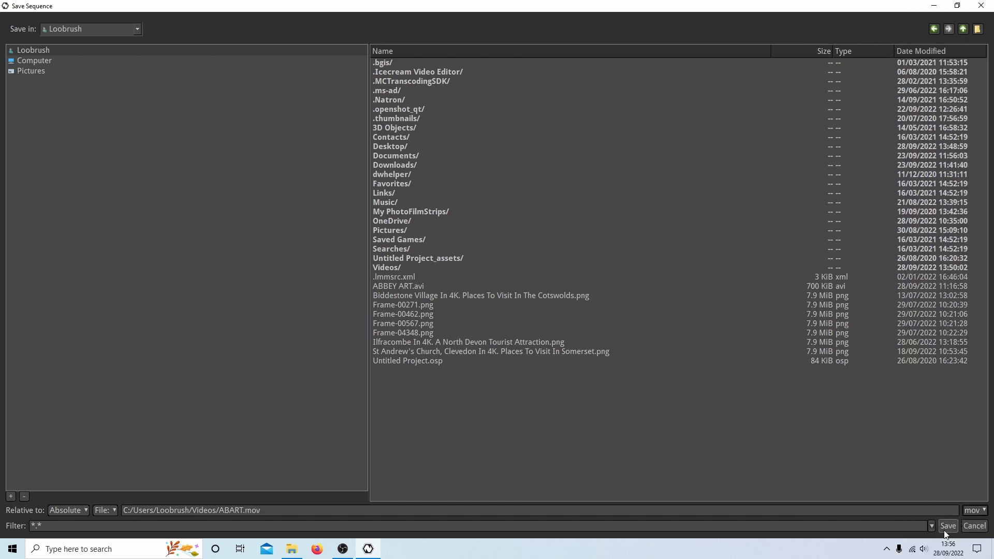
left_click(947, 526)
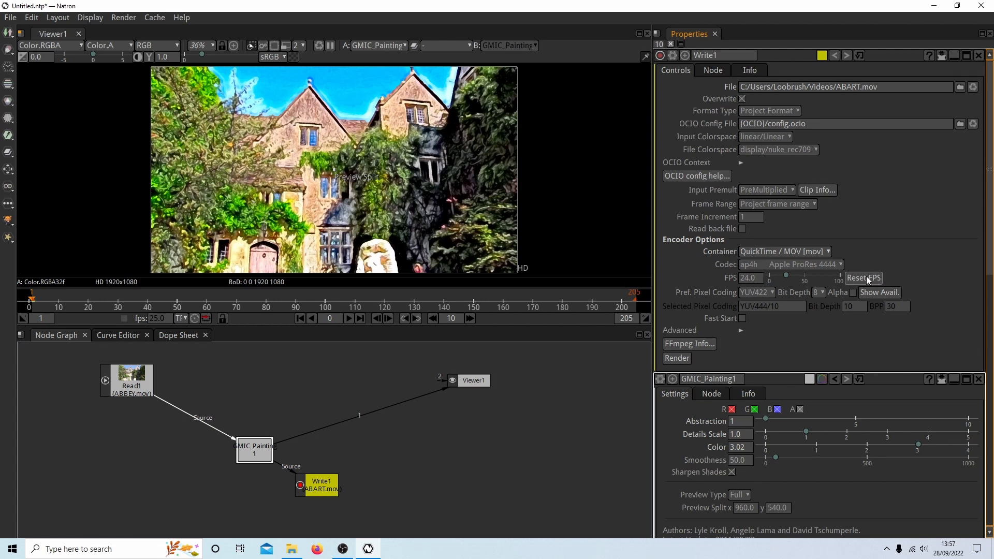
Step: Reset Write1's output frame rate to 25 and bring up the codec choices
left_click(864, 278)
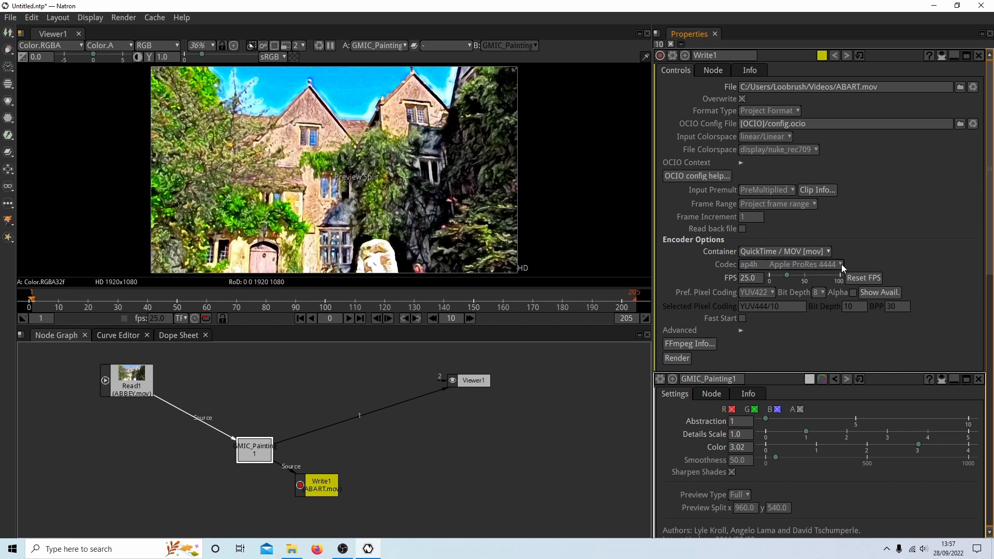
left_click(806, 264)
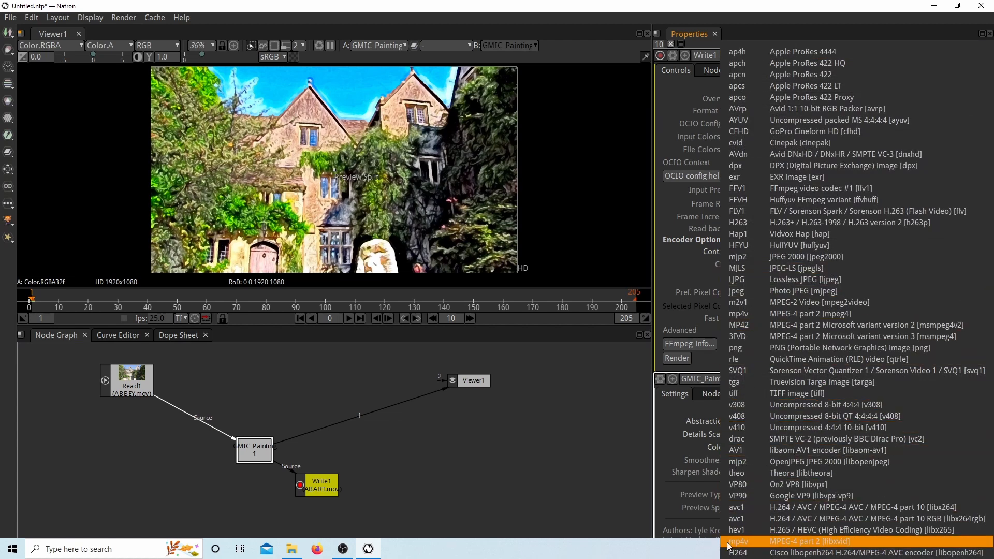
mouse_move(786, 553)
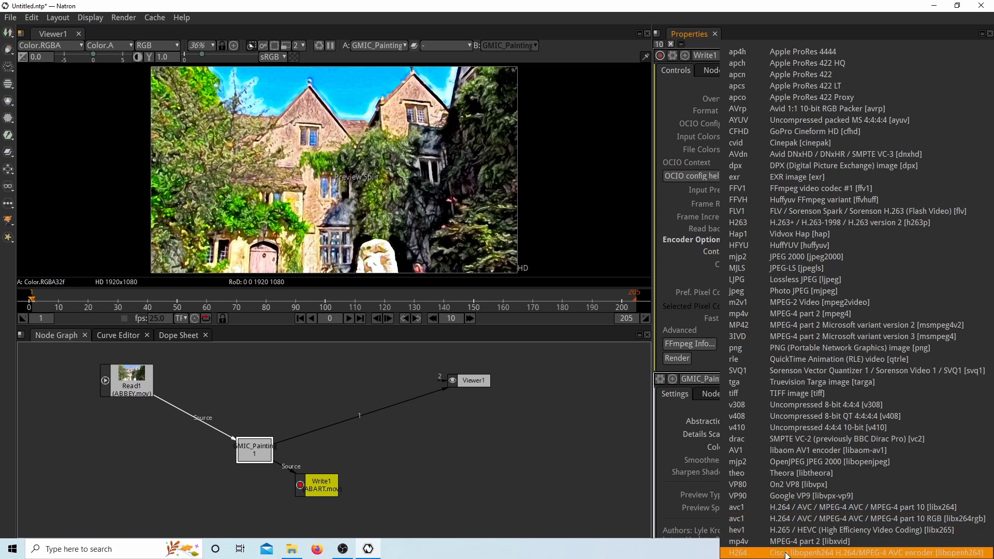
mouse_move(830, 553)
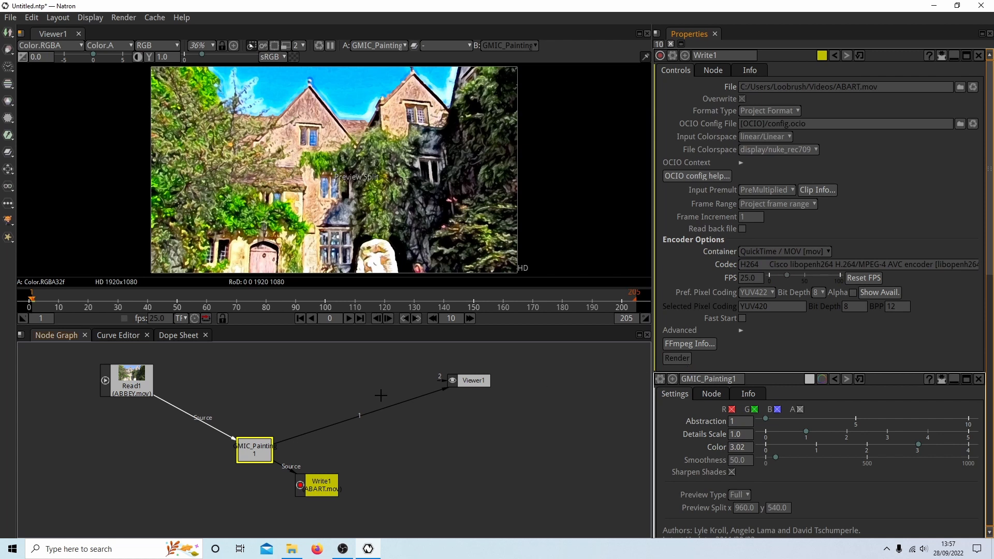
Step: Set the codec to H264 Cisco libopenh264 H.264/MPEG-4 AVC encoder
left_click(676, 358)
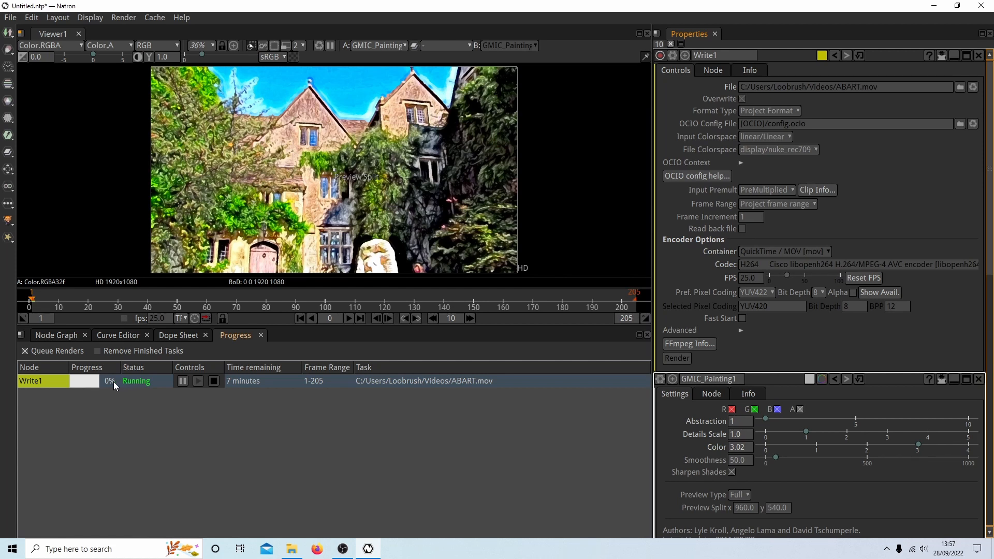
mouse_move(225, 413)
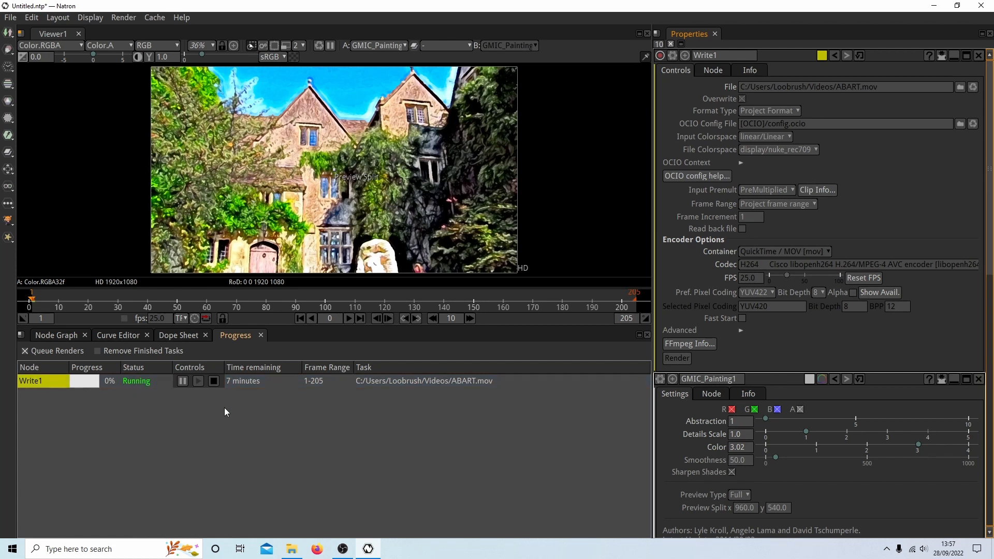
mouse_move(158, 394)
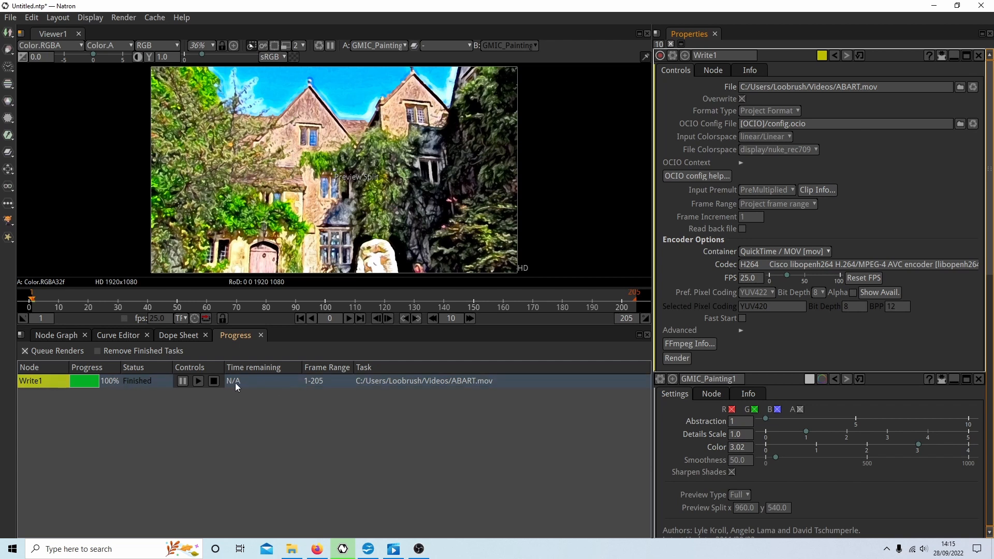
mouse_move(243, 386)
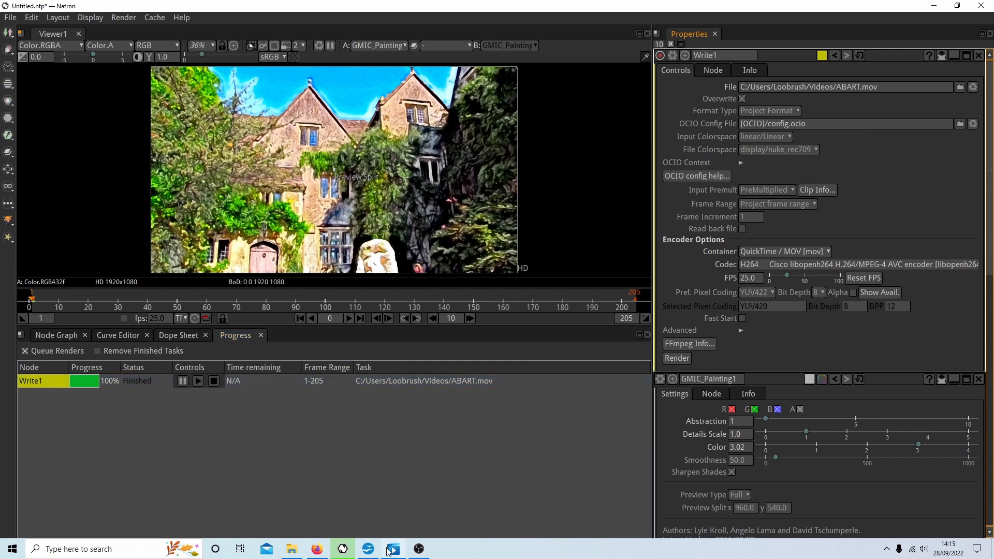
Step: Play back the finished ABART.mov render in the media player
left_click(393, 549)
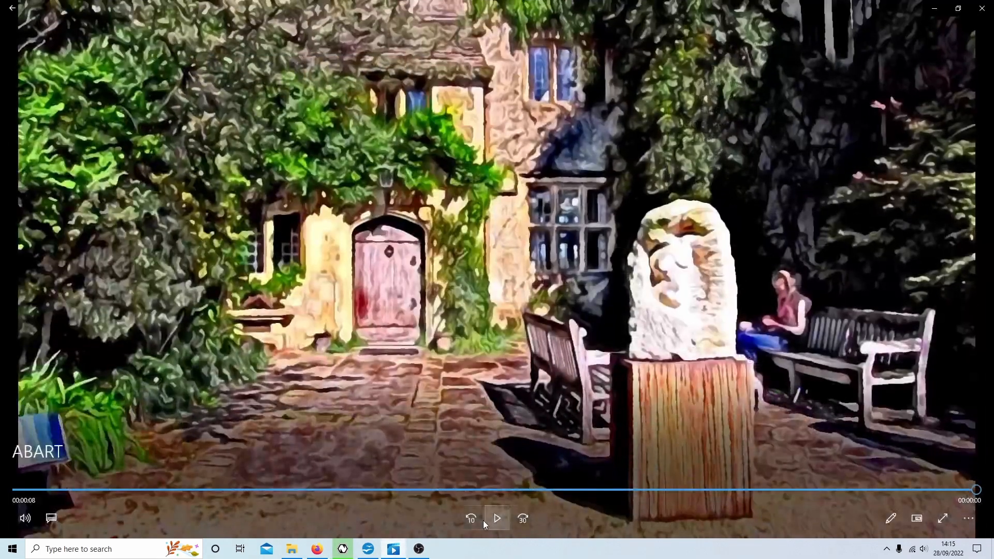